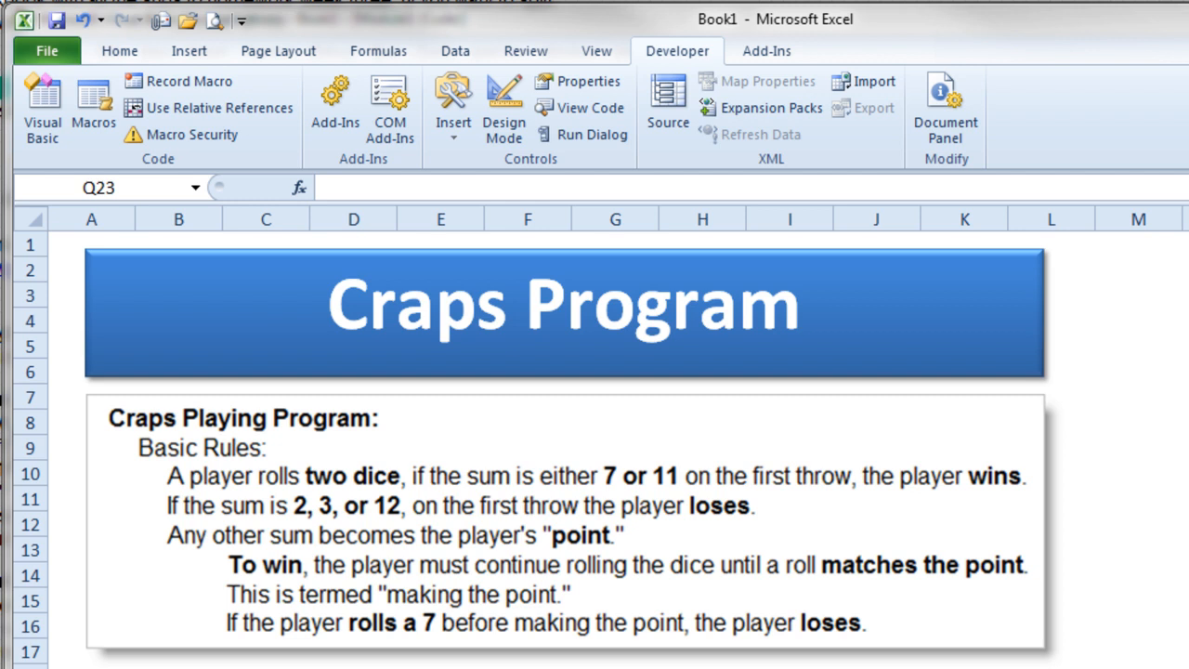
{"action": "mouse_move", "coordinate": [126, 539]}
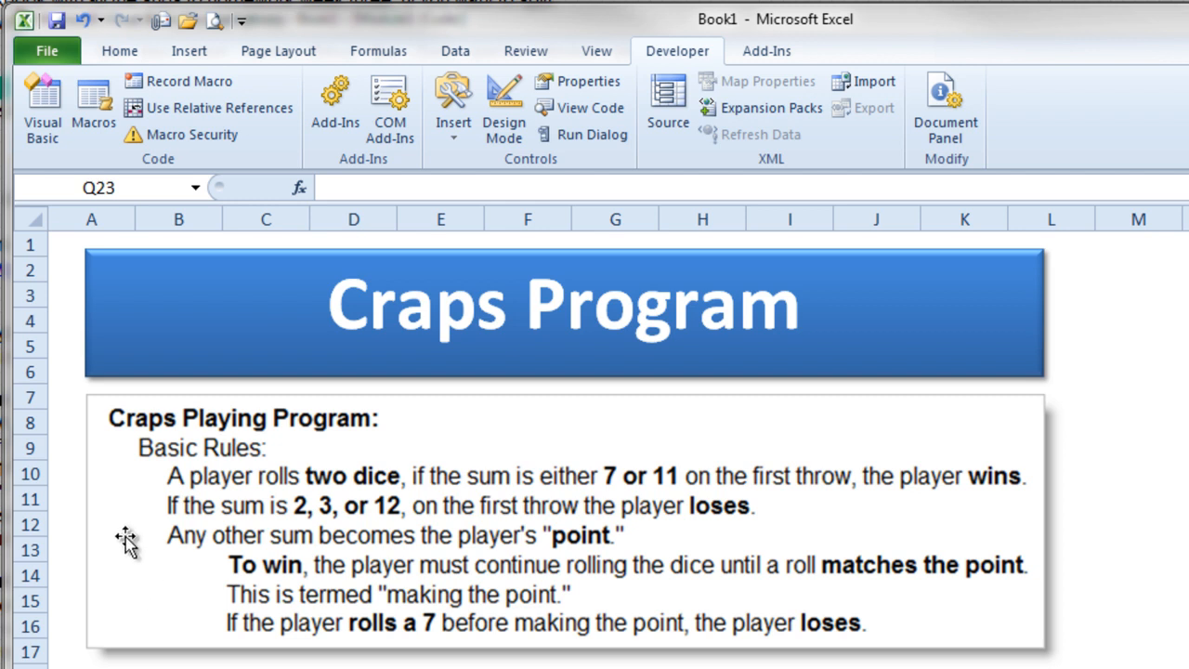
{"action": "mouse_move", "coordinate": [112, 585]}
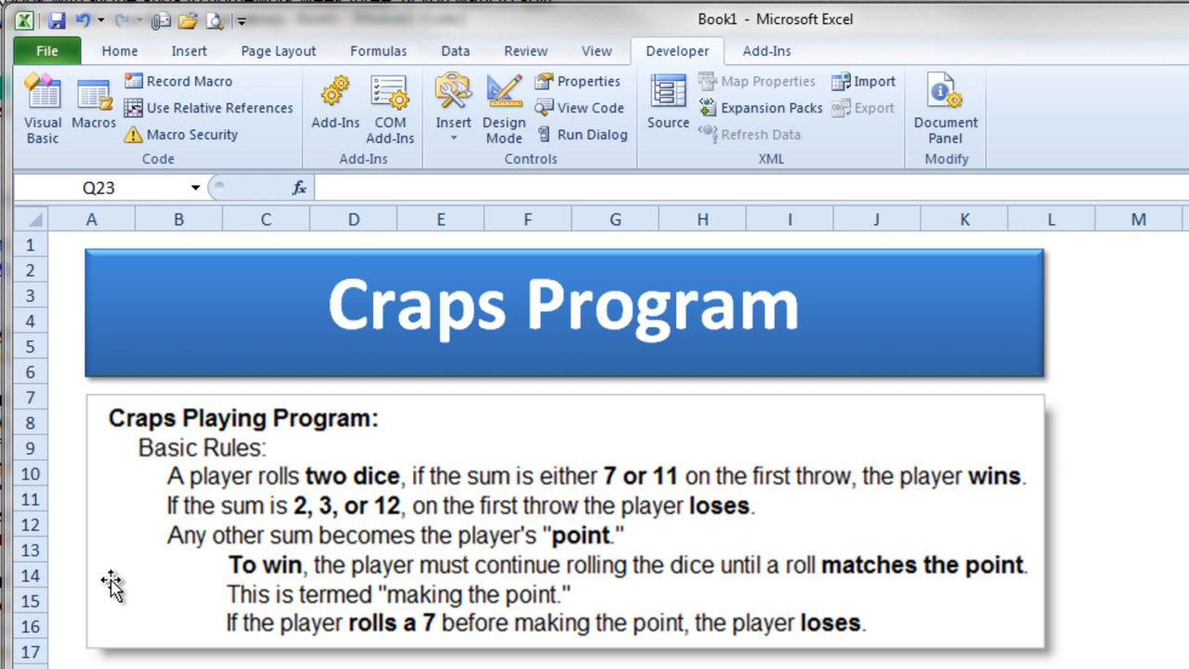
{"action": "mouse_move", "coordinate": [115, 647]}
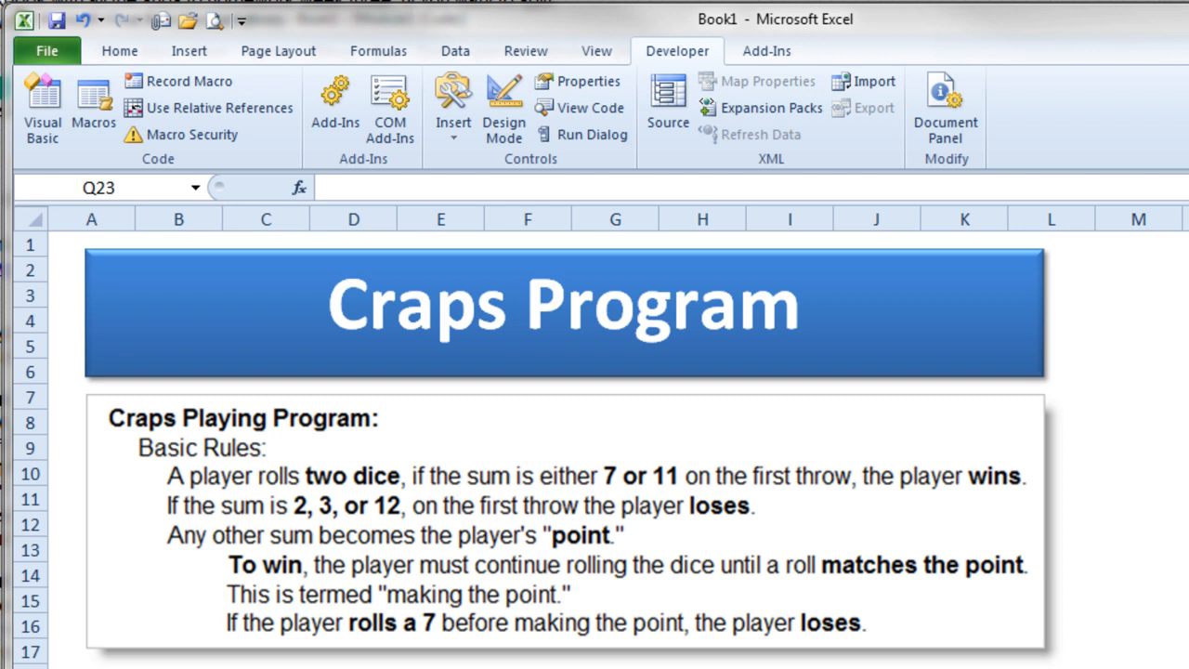
{"action": "mouse_move", "coordinate": [104, 249]}
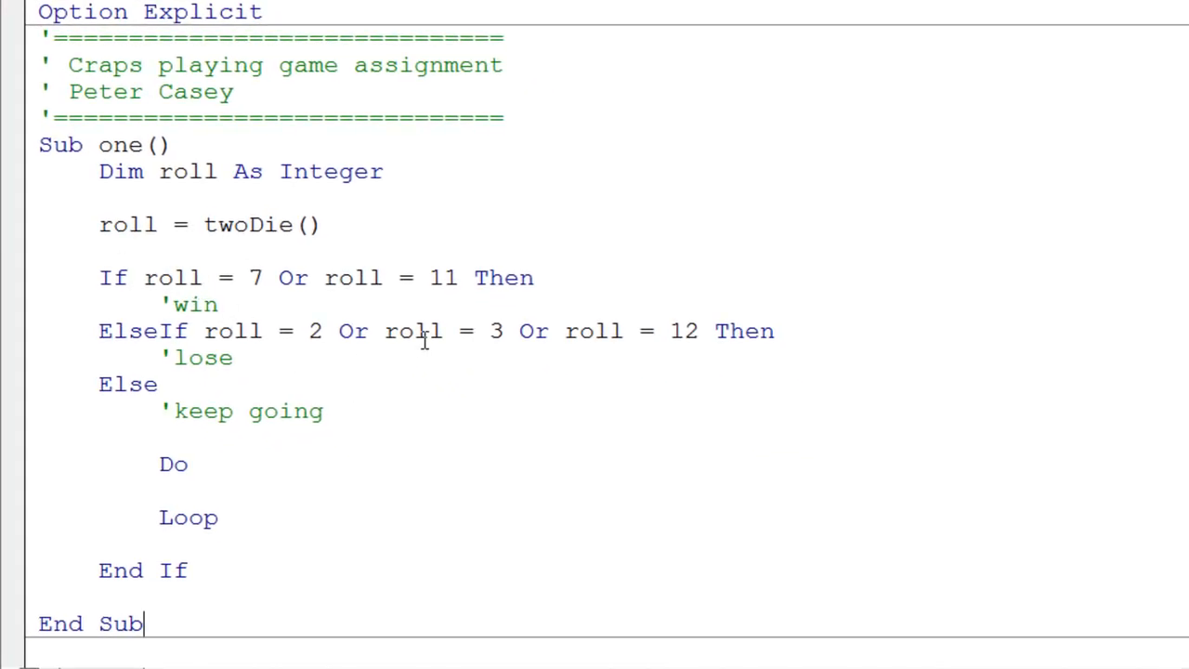
{"action": "mouse_move", "coordinate": [20, 184]}
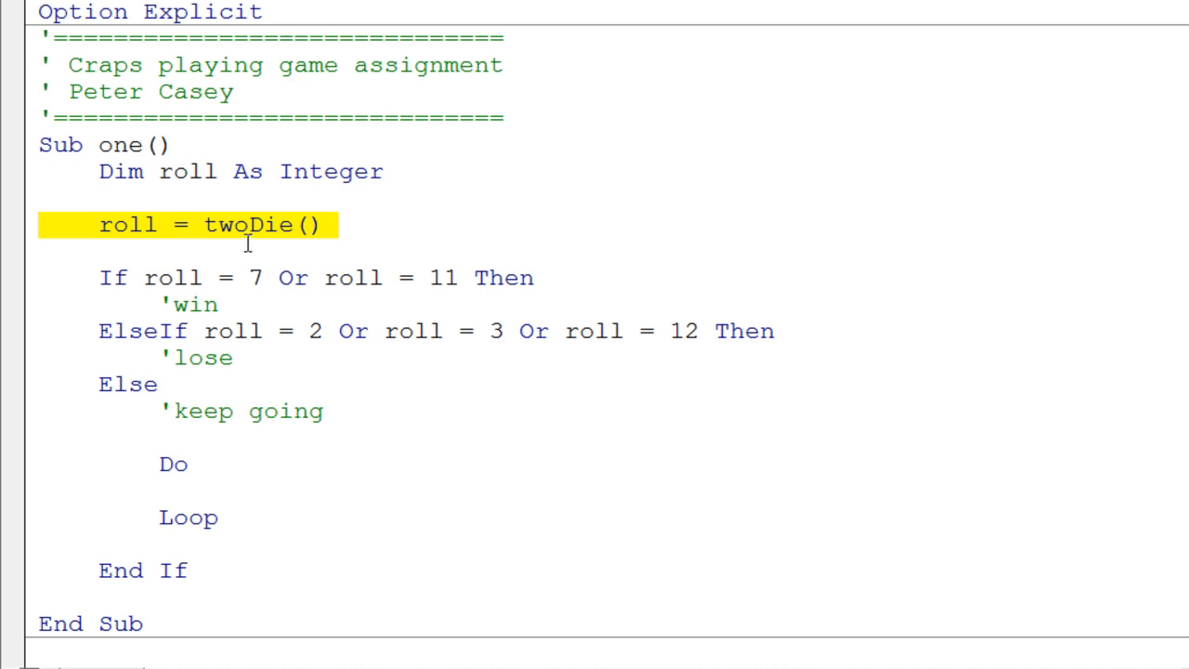
{"action": "mouse_move", "coordinate": [213, 245]}
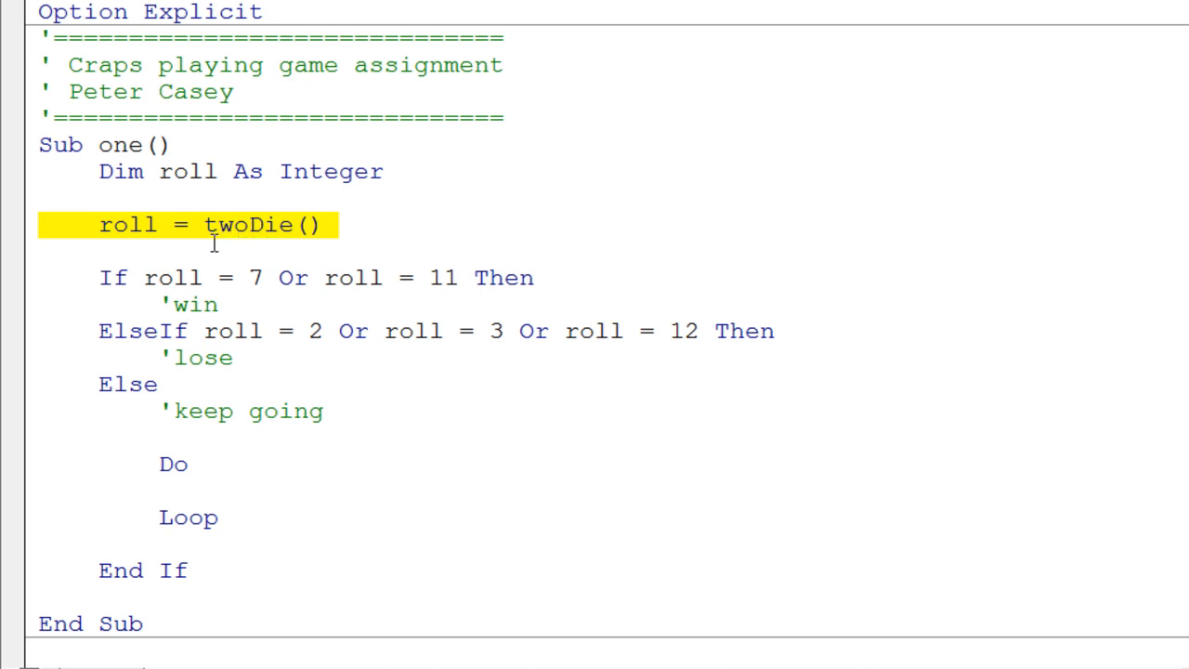
{"action": "mouse_move", "coordinate": [215, 240]}
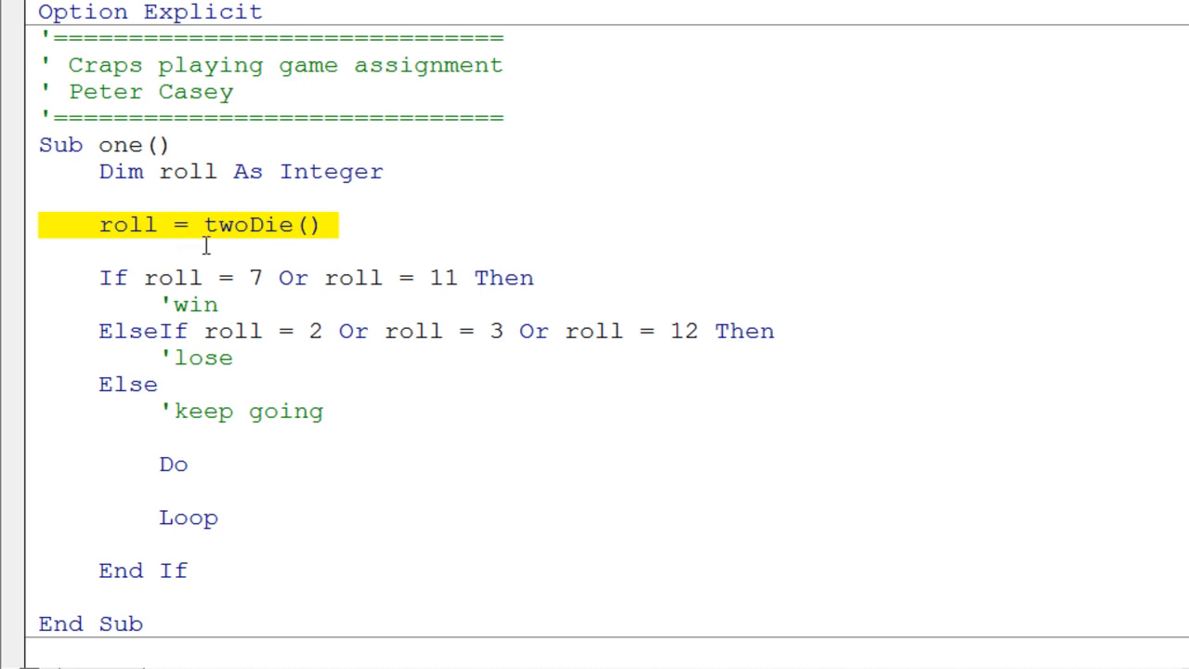
Review the twoDie function and where the craps sub calls it for the roll.
{"action": "left_click", "coordinate": [203, 225]}
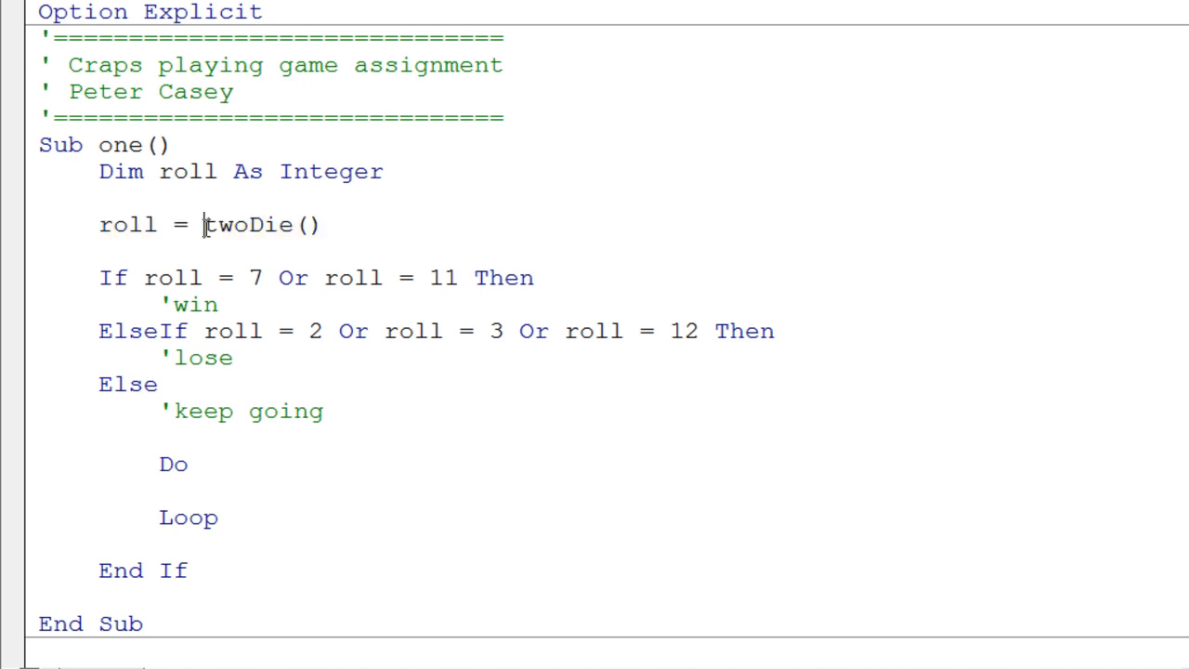
{"action": "double_click", "coordinate": [245, 225]}
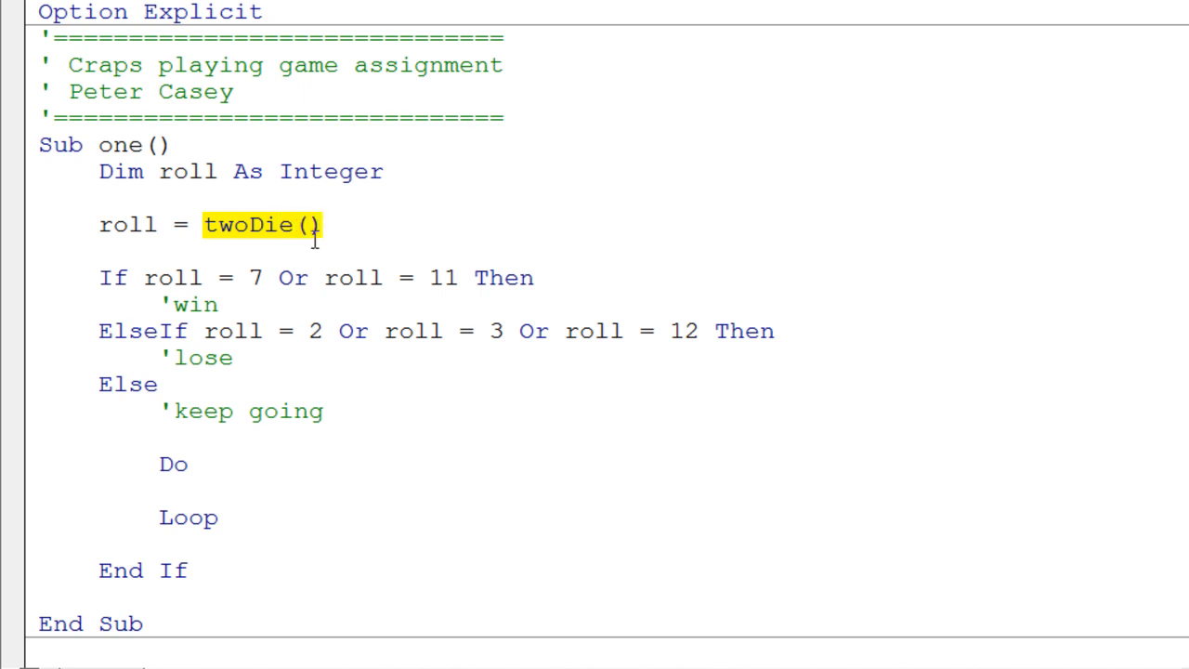
{"action": "mouse_move", "coordinate": [312, 243]}
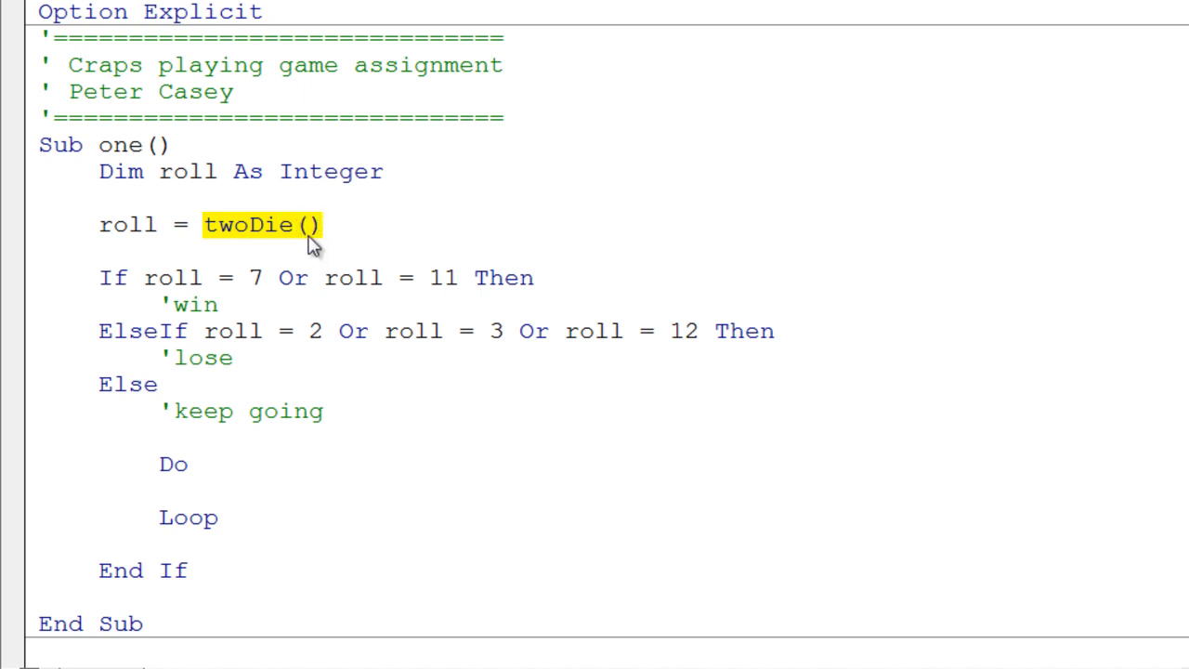
{"action": "left_click", "coordinate": [323, 225]}
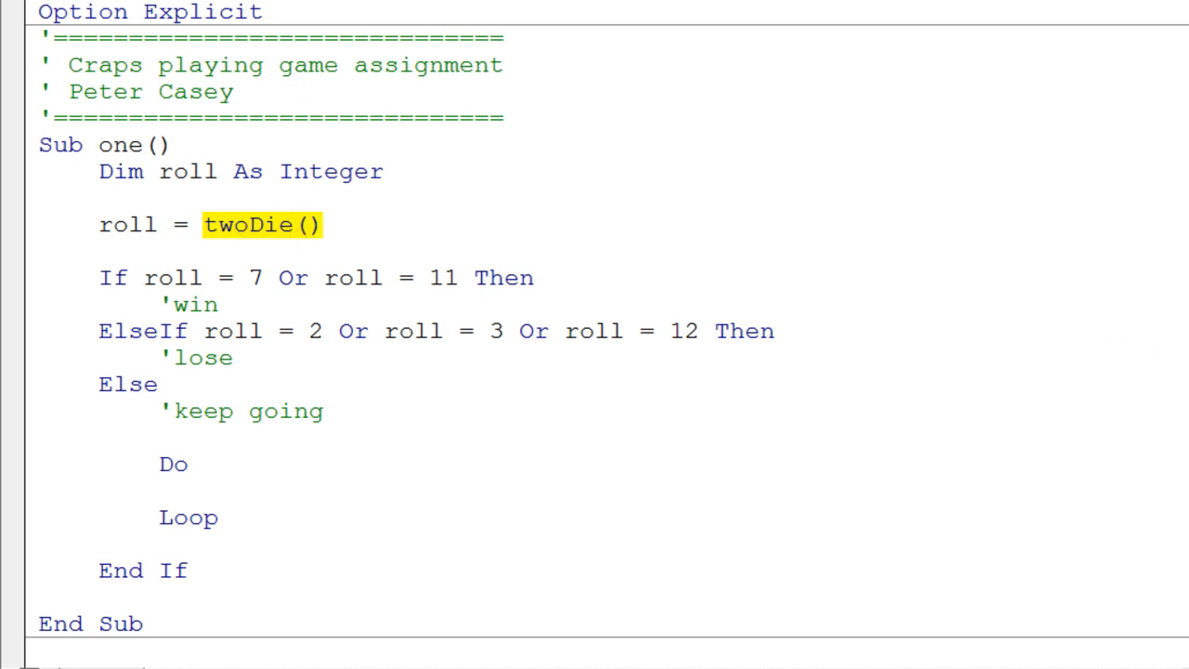
{"action": "scroll", "scroll_direction": "down", "scroll_amount": 3}
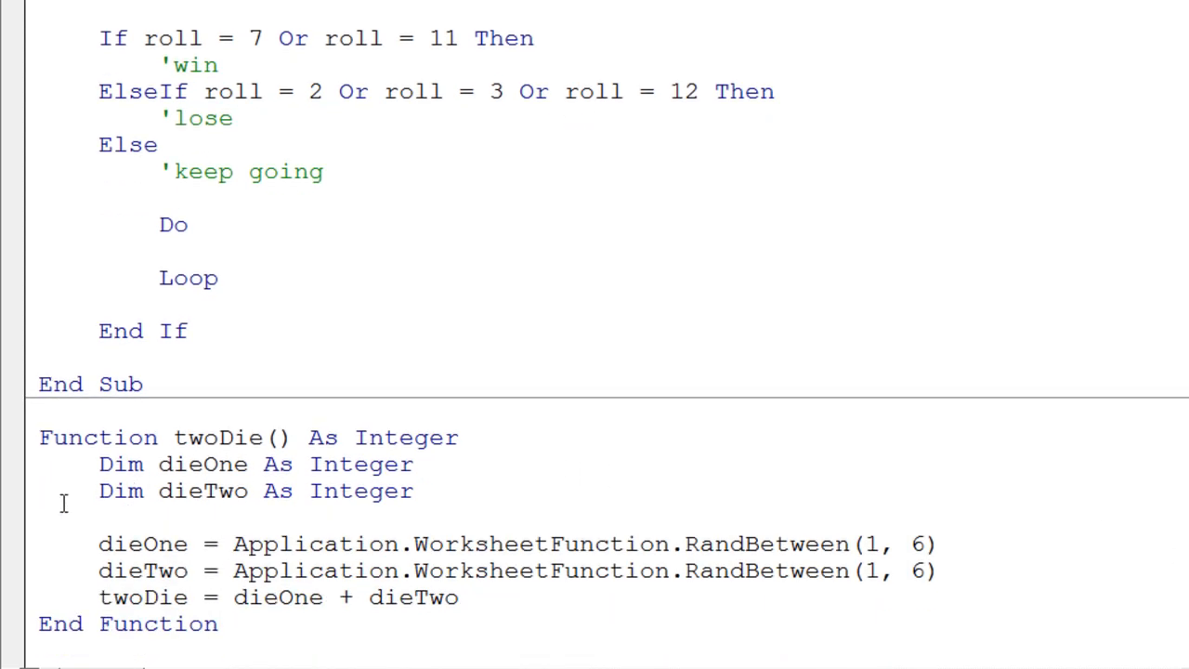
{"action": "mouse_move", "coordinate": [61, 437]}
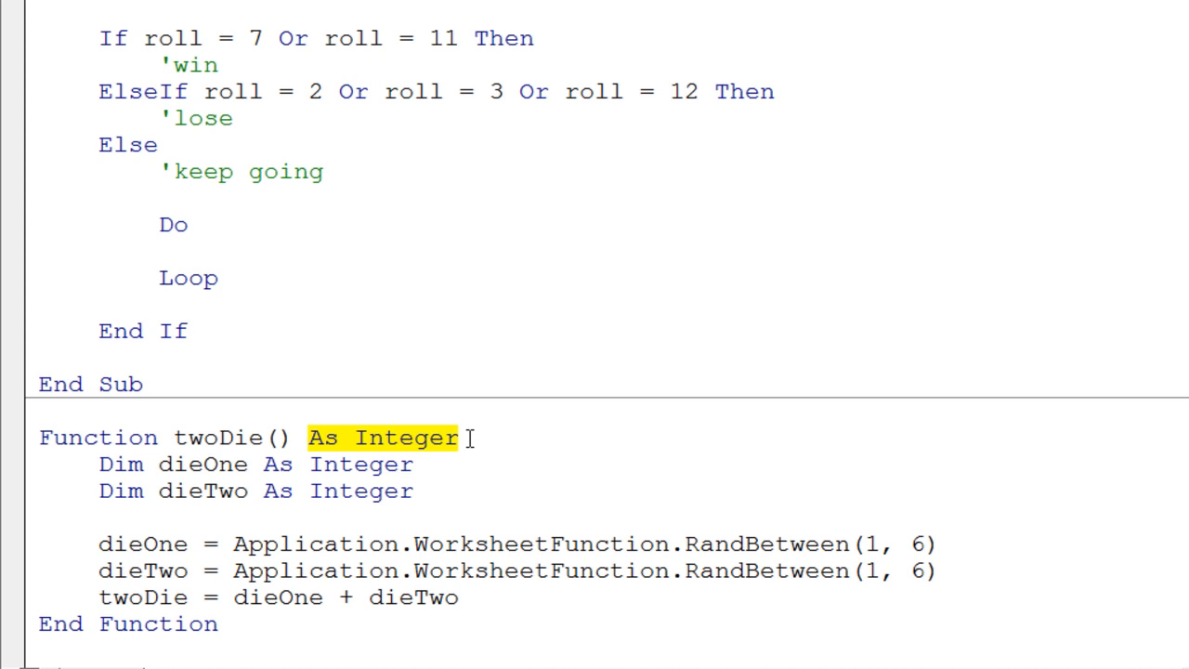
{"action": "mouse_move", "coordinate": [1067, 431]}
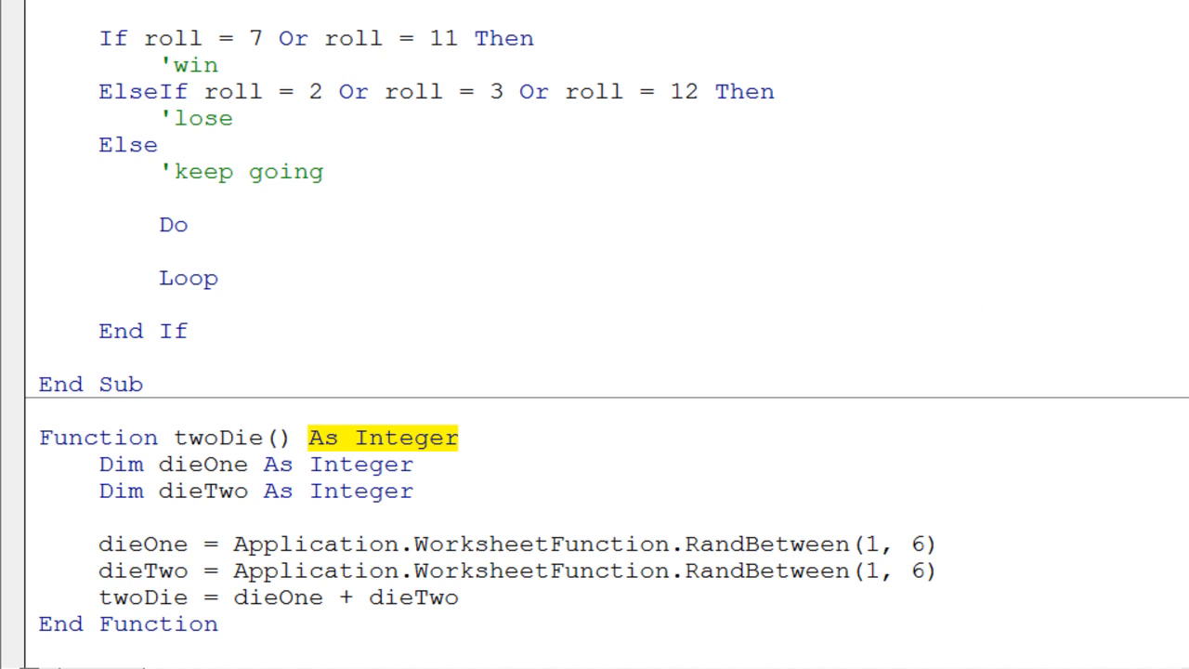
{"action": "scroll", "scroll_direction": "down", "scroll_amount": 3}
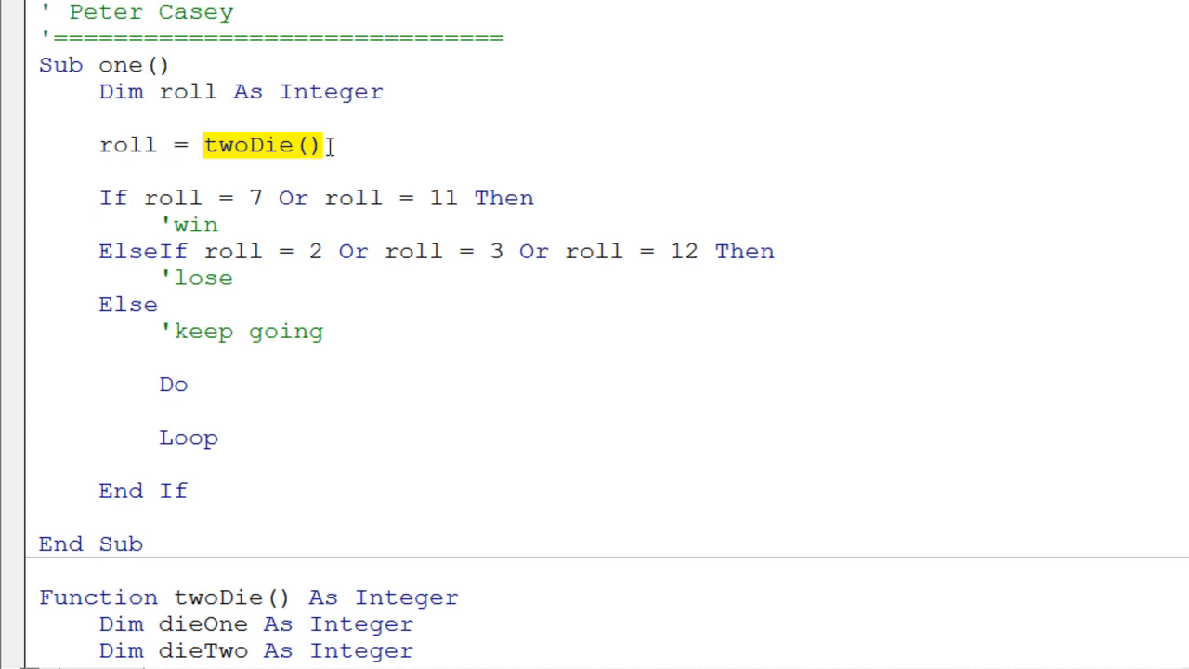
{"action": "mouse_move", "coordinate": [1156, 204]}
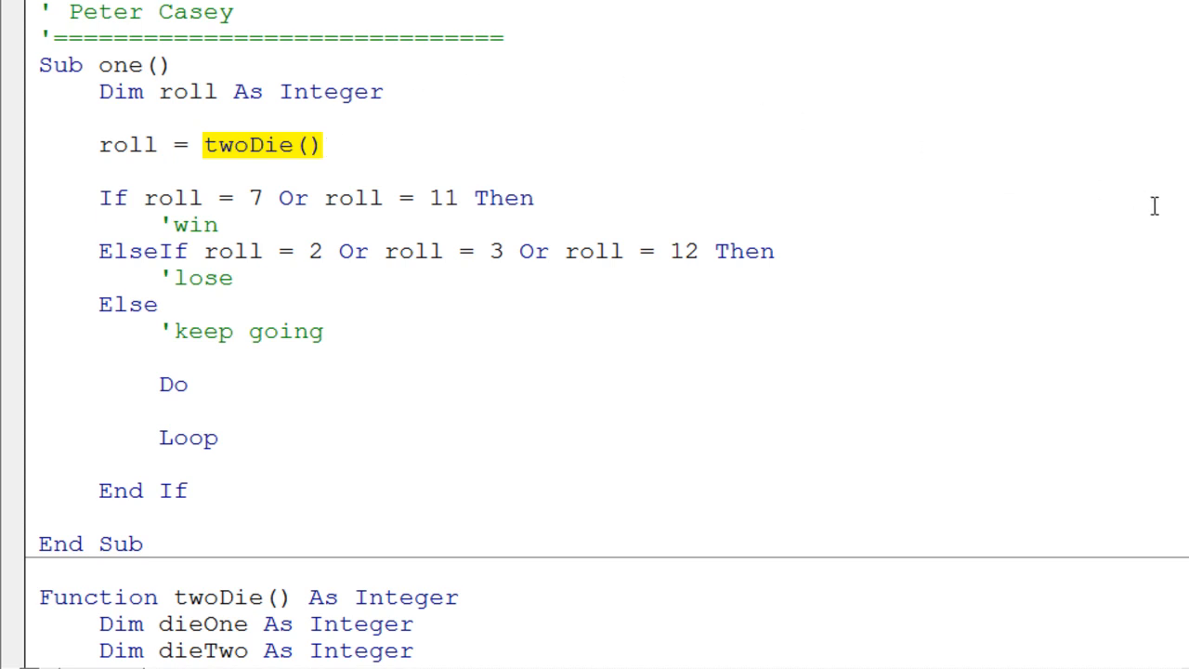
{"action": "scroll", "scroll_direction": "down", "scroll_amount": 3}
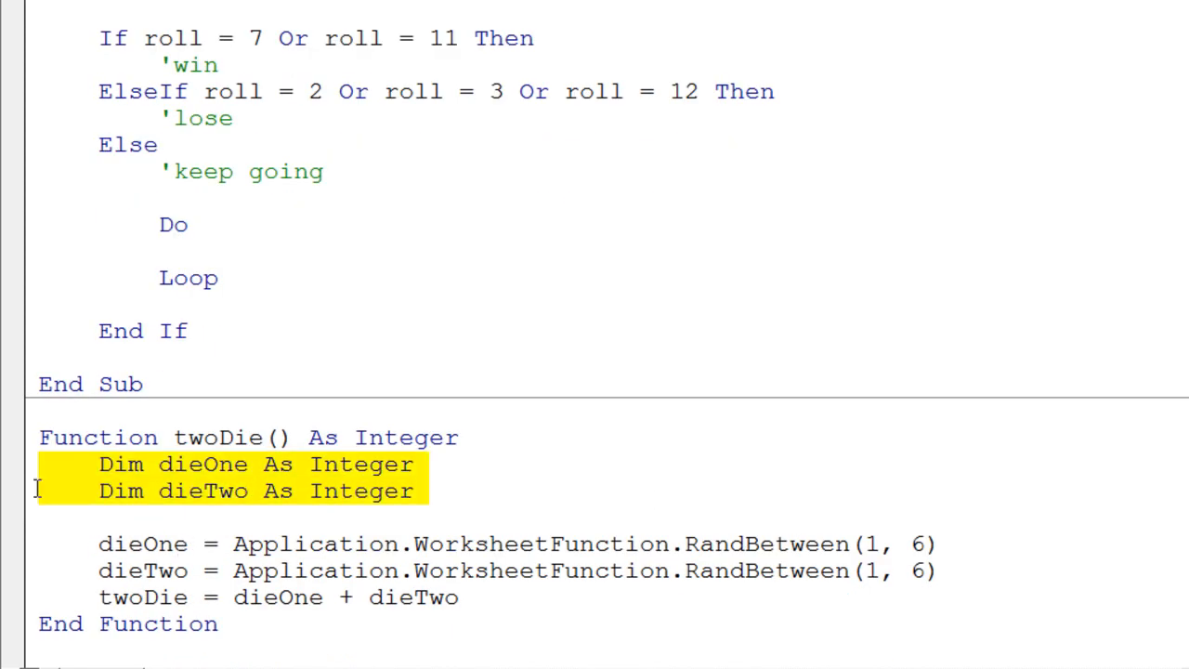
{"action": "mouse_move", "coordinate": [46, 516]}
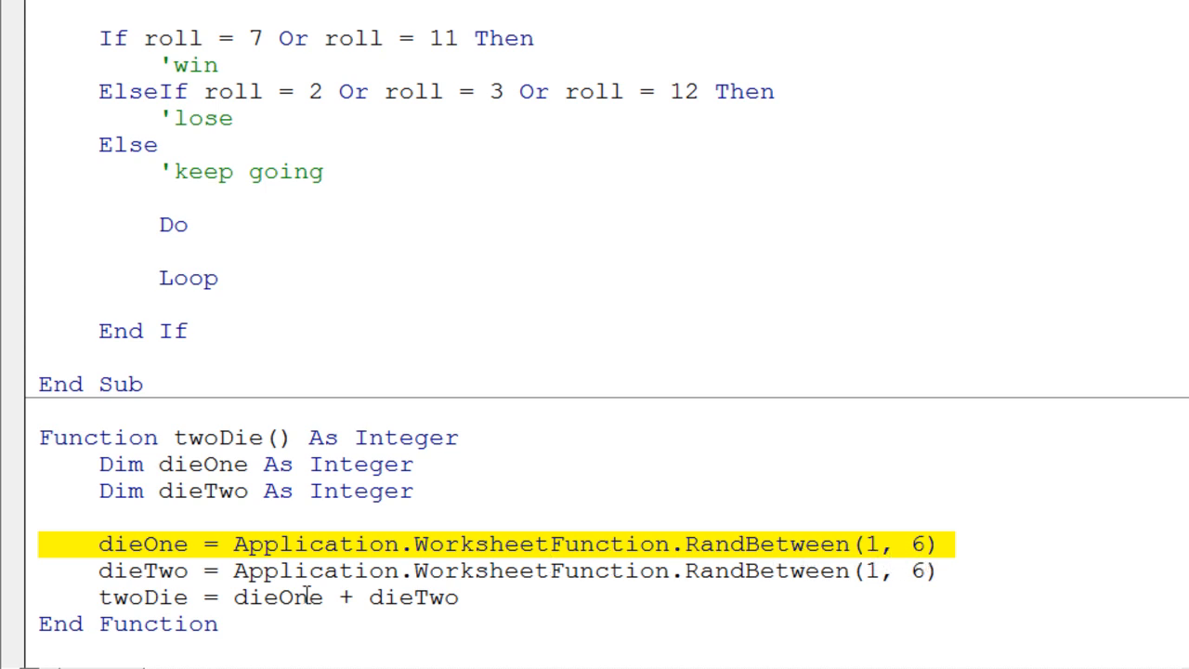
{"action": "mouse_move", "coordinate": [20, 591]}
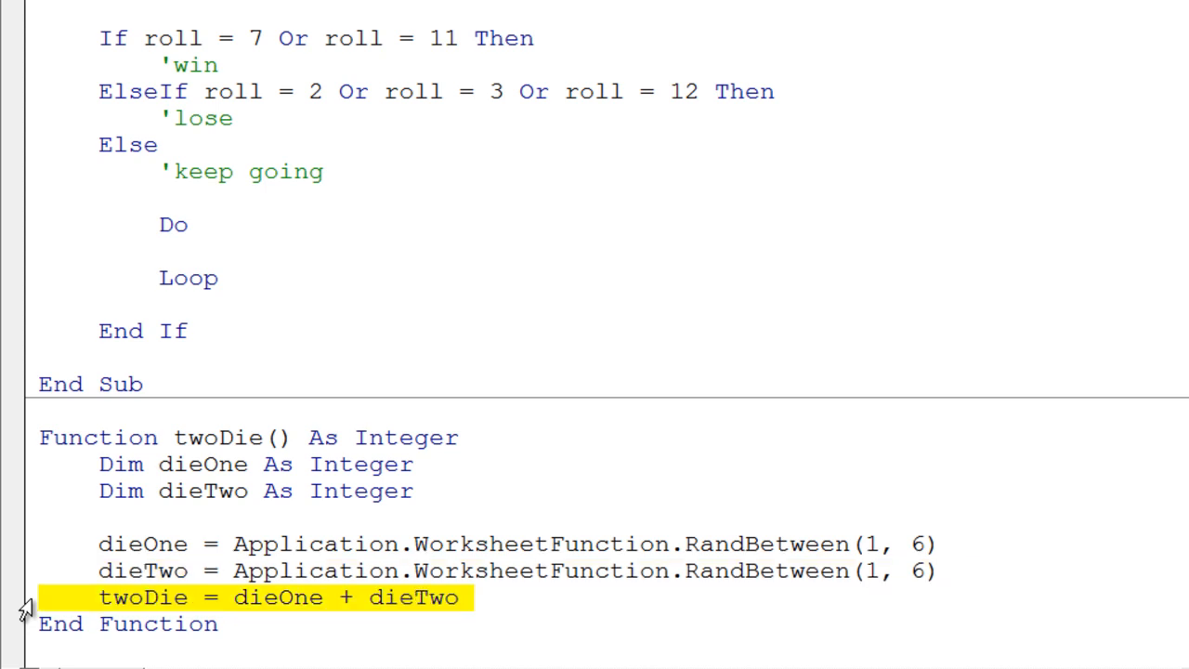
{"action": "mouse_move", "coordinate": [271, 605]}
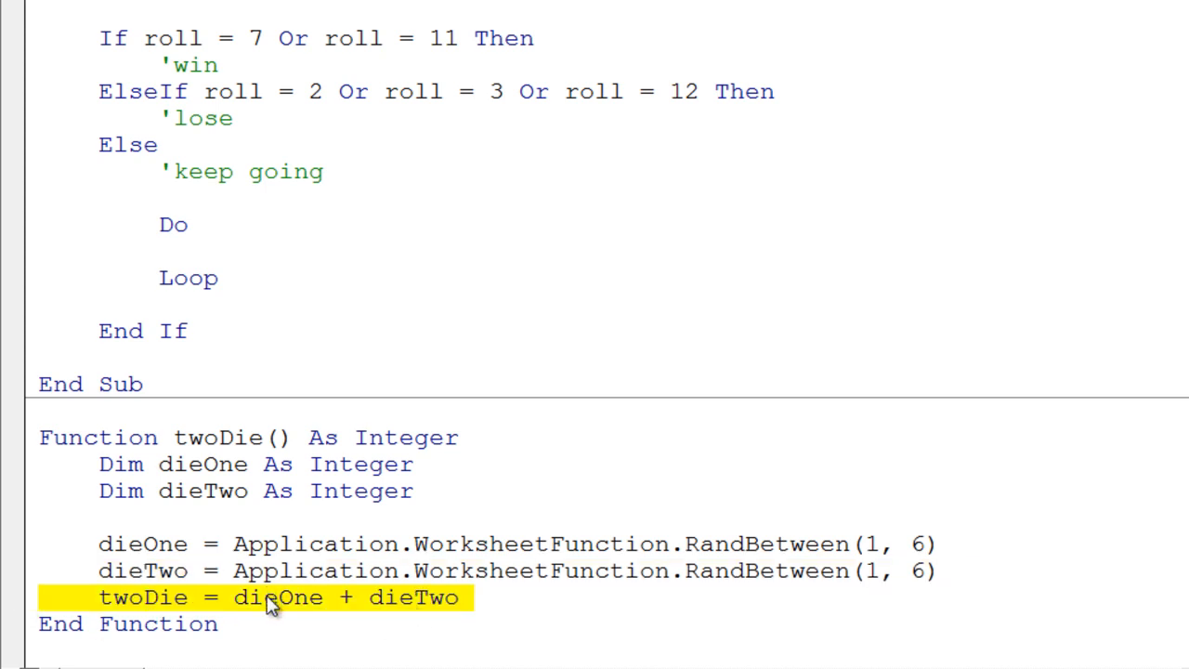
{"action": "mouse_move", "coordinate": [140, 609]}
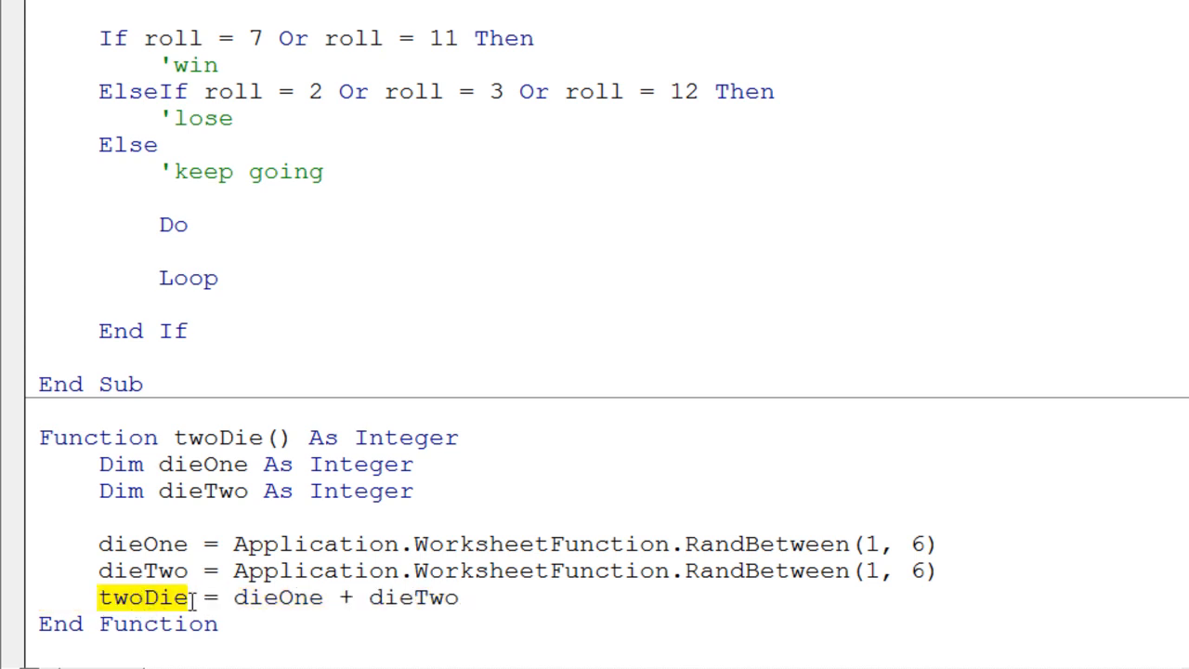
{"action": "mouse_move", "coordinate": [186, 598]}
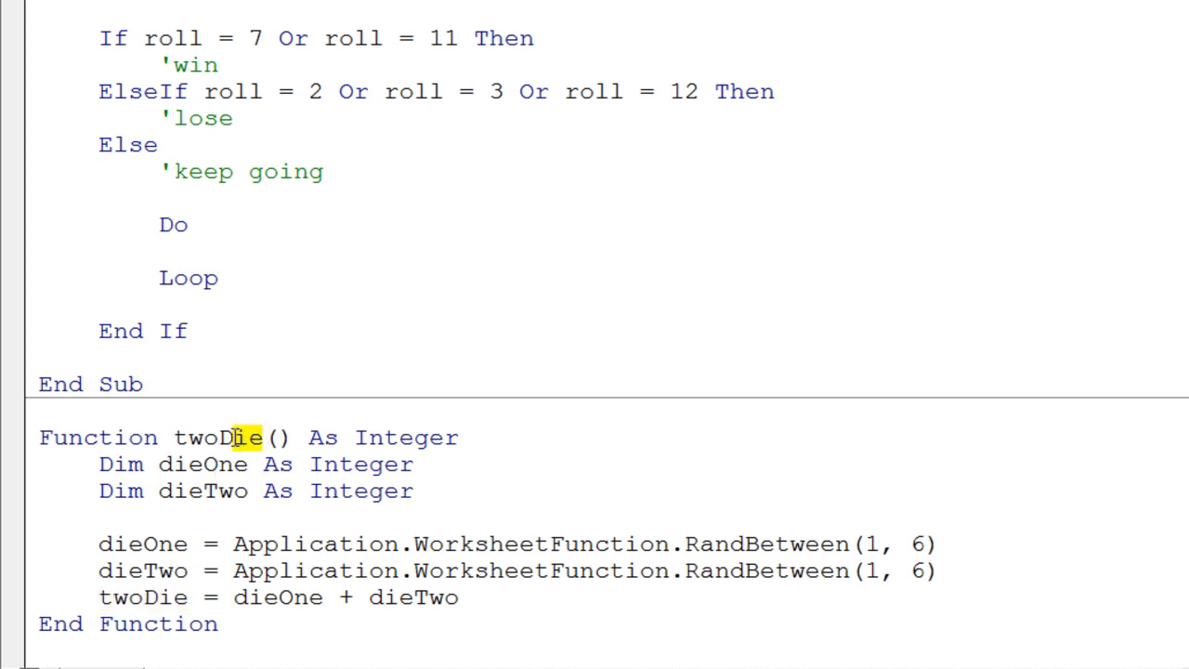
{"action": "double_click", "coordinate": [216, 438]}
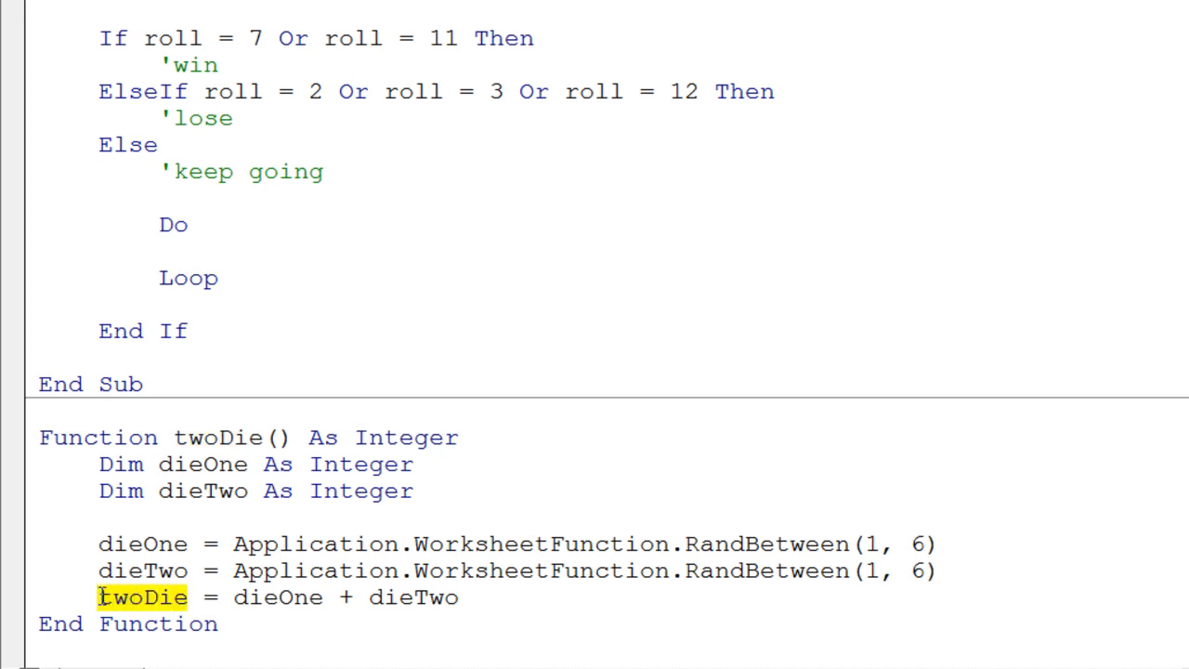
{"action": "mouse_move", "coordinate": [271, 609]}
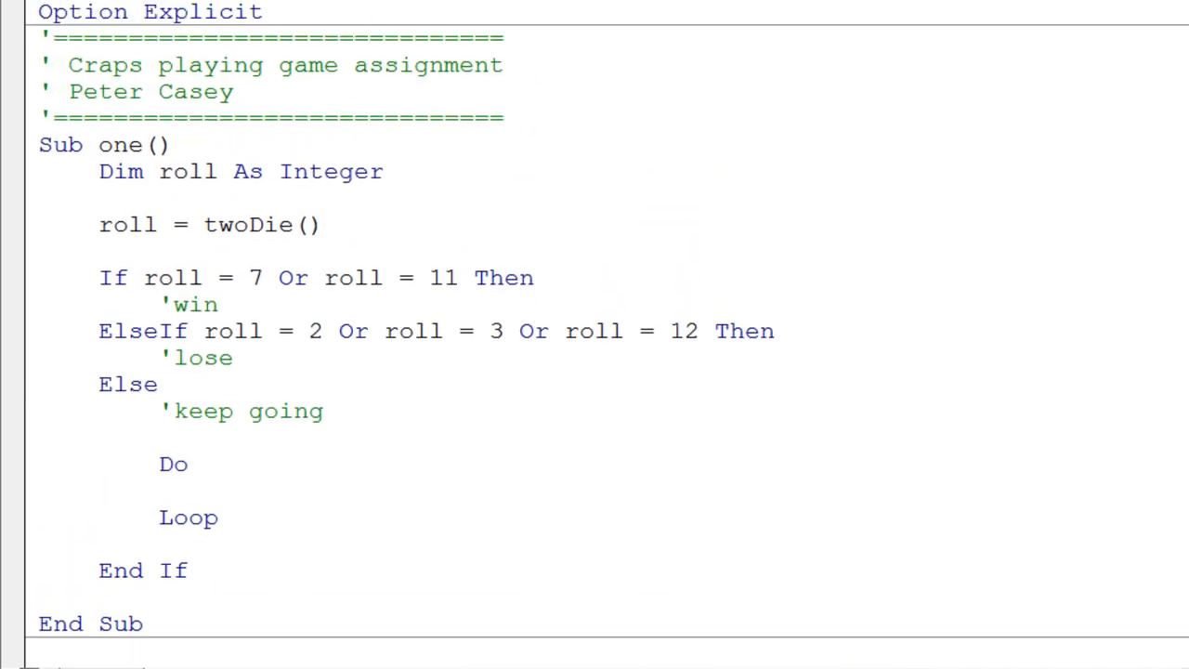
{"action": "mouse_move", "coordinate": [598, 163]}
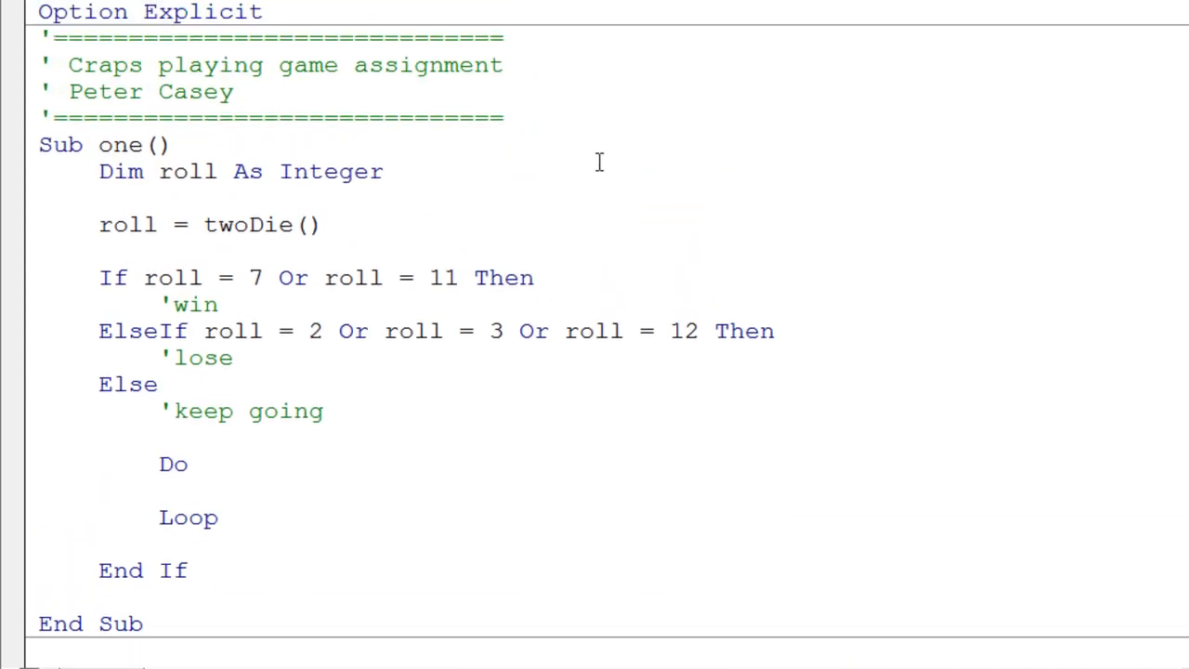
{"action": "double_click", "coordinate": [260, 225]}
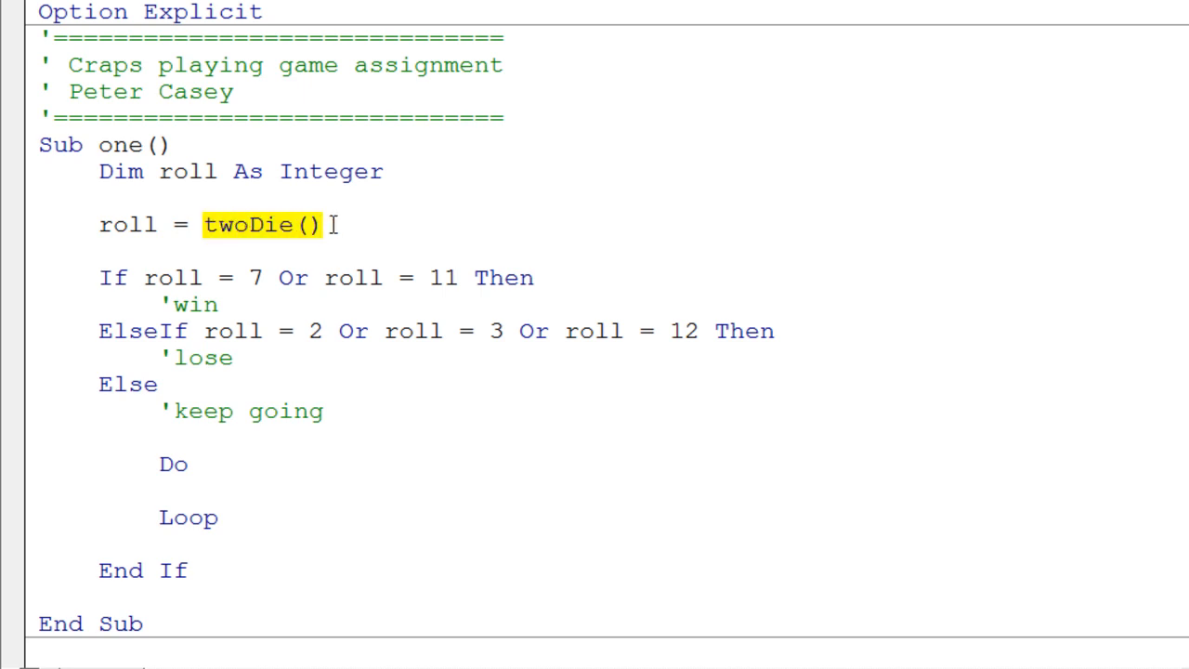
{"action": "mouse_move", "coordinate": [100, 225]}
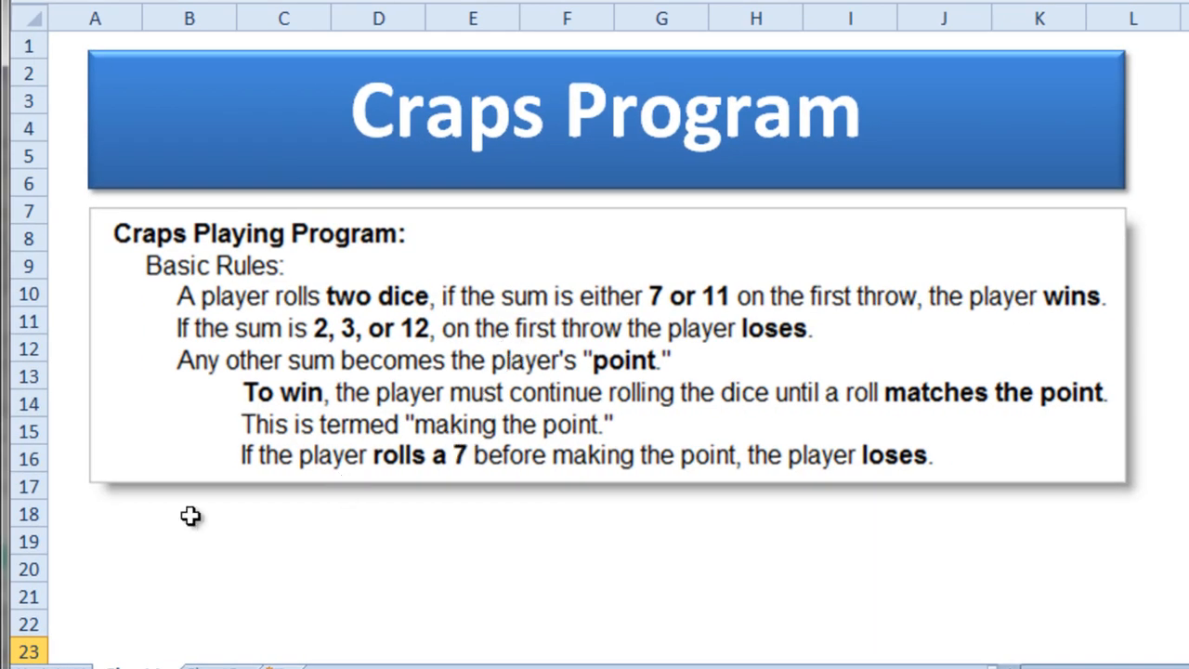
{"action": "mouse_move", "coordinate": [258, 543]}
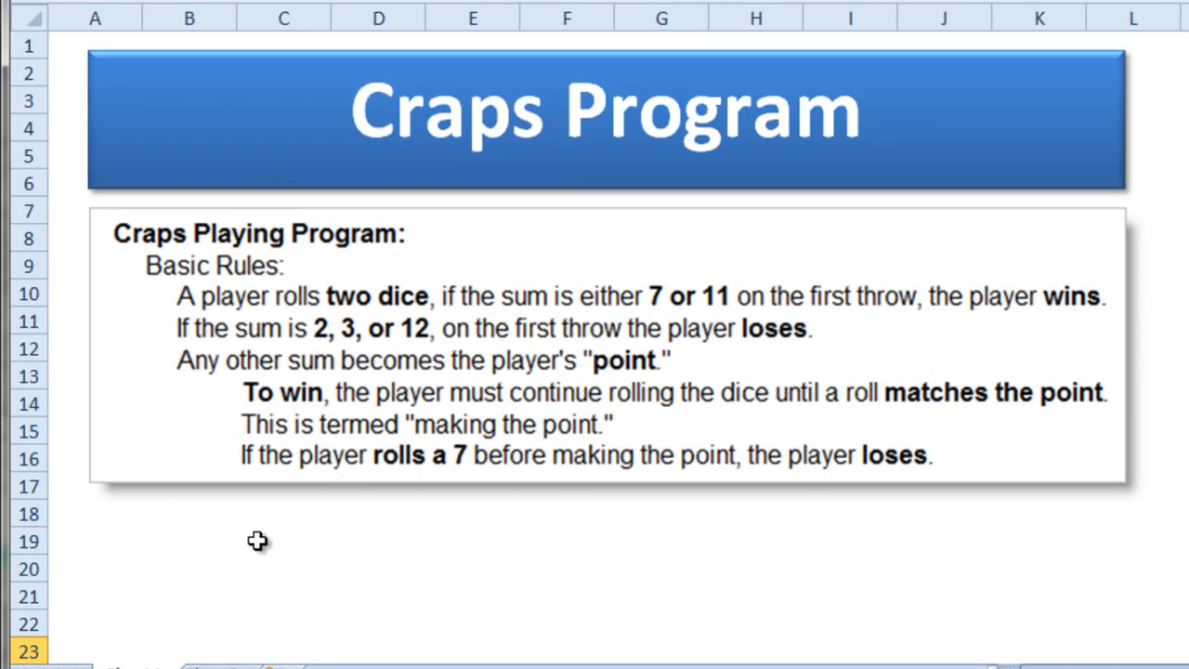
Enter =twoDie() in C19 and fill it across to column I and down to row 21.
{"action": "left_click", "coordinate": [283, 540]}
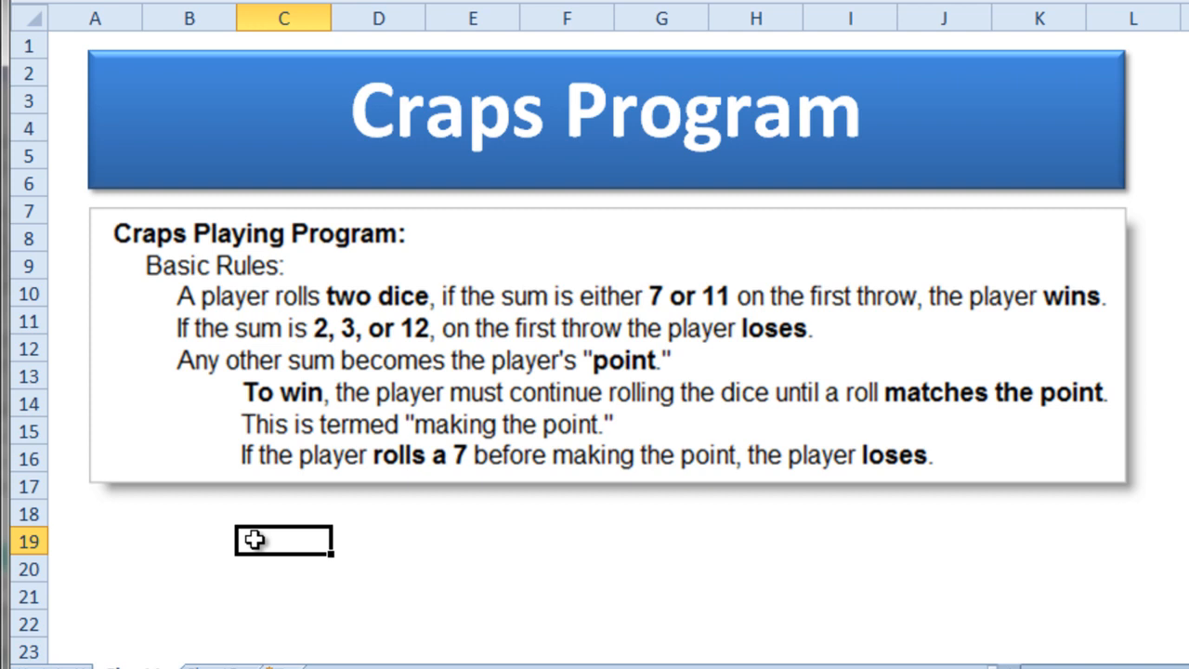
{"action": "type", "text": "="}
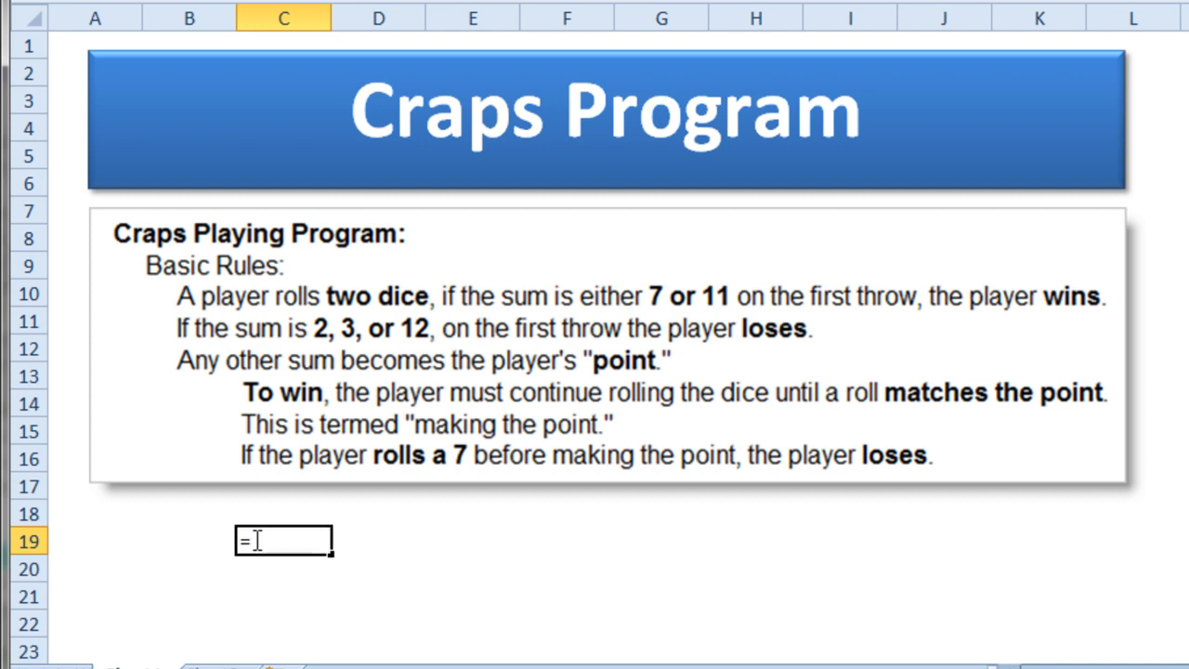
{"action": "type", "text": "two"}
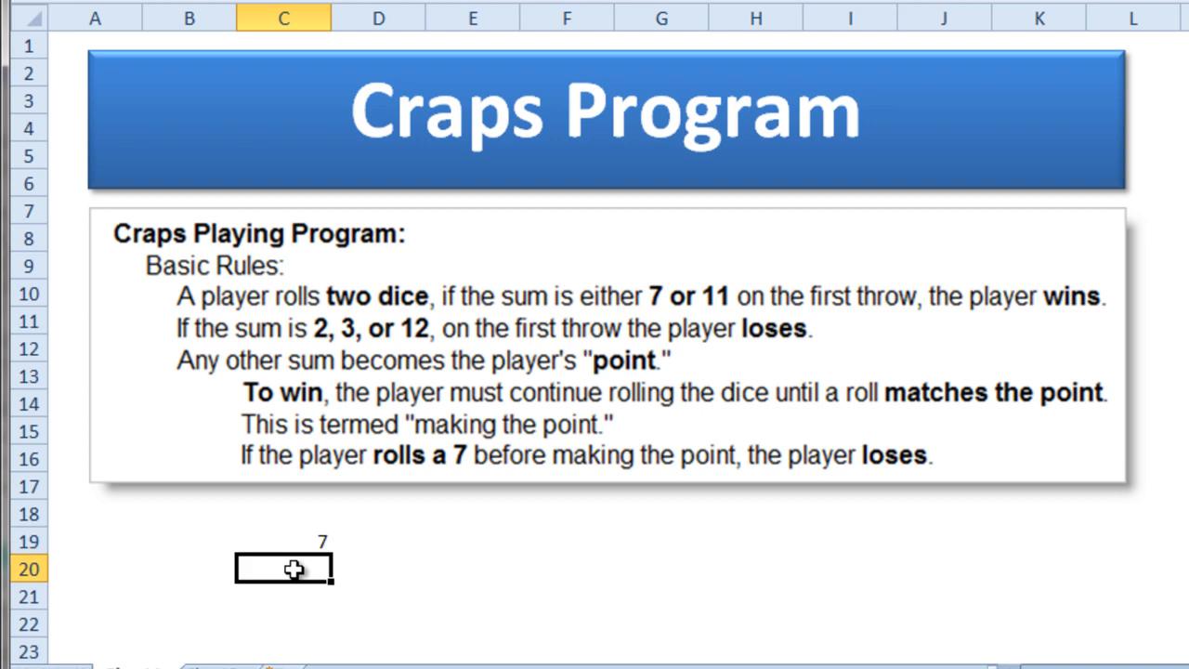
{"action": "left_click", "coordinate": [282, 542]}
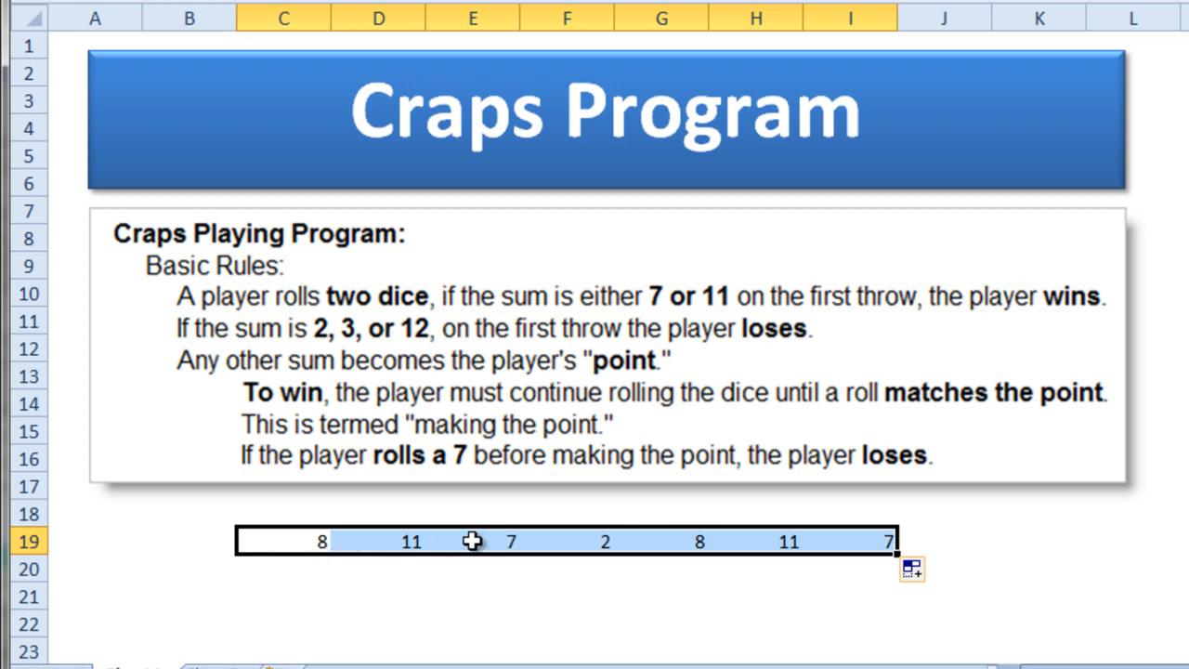
{"action": "mouse_move", "coordinate": [546, 576]}
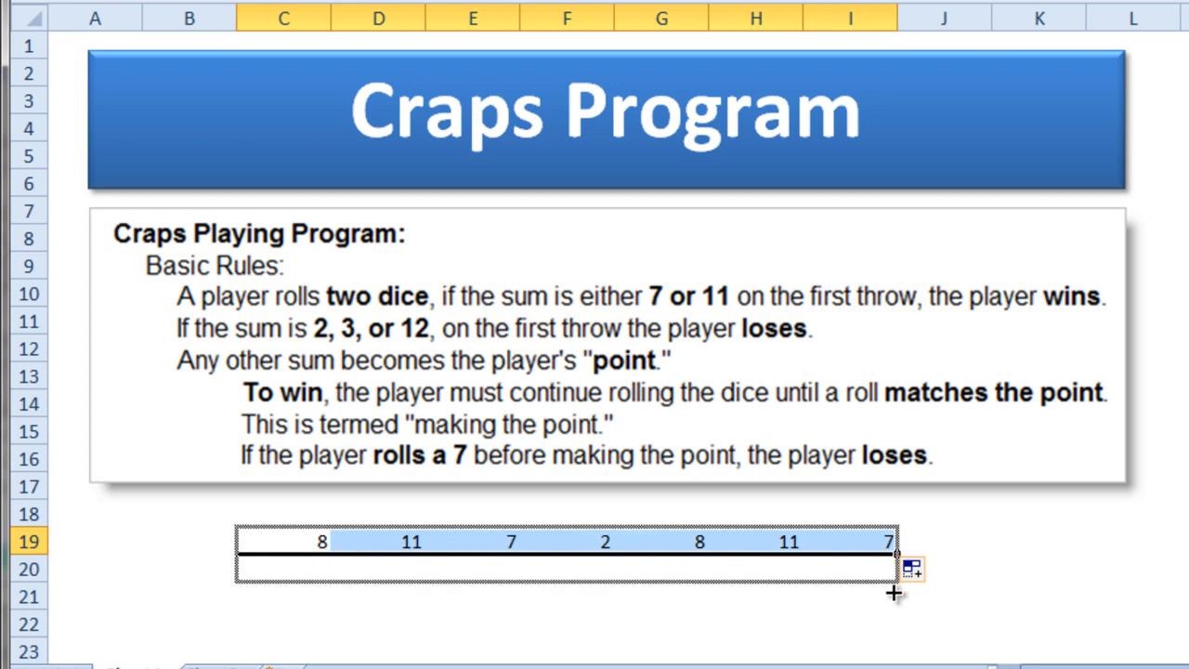
{"action": "left_click_drag", "start_coordinate": [895, 554], "coordinate": [896, 609]}
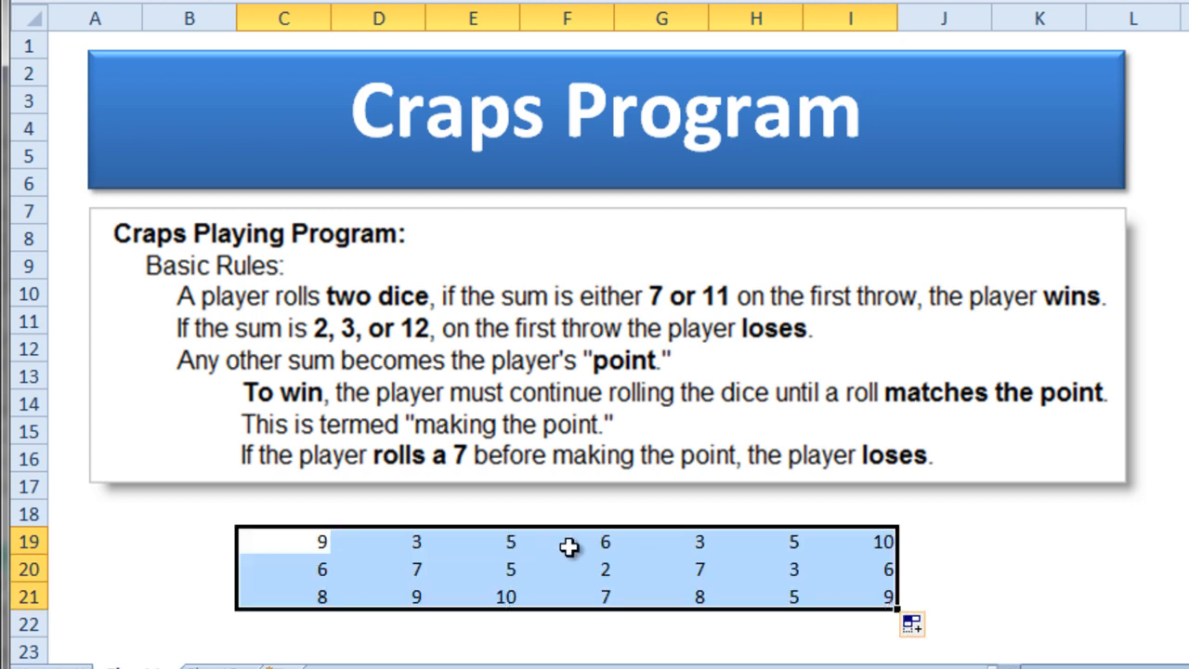
{"action": "mouse_move", "coordinate": [677, 583]}
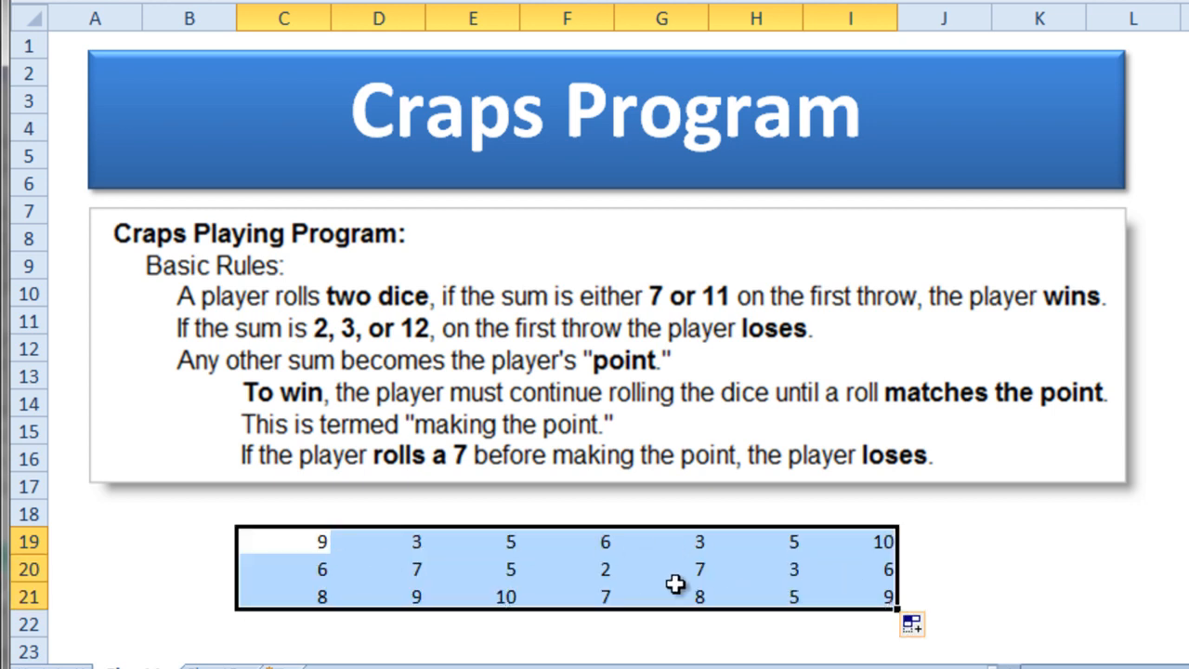
{"action": "mouse_move", "coordinate": [475, 262]}
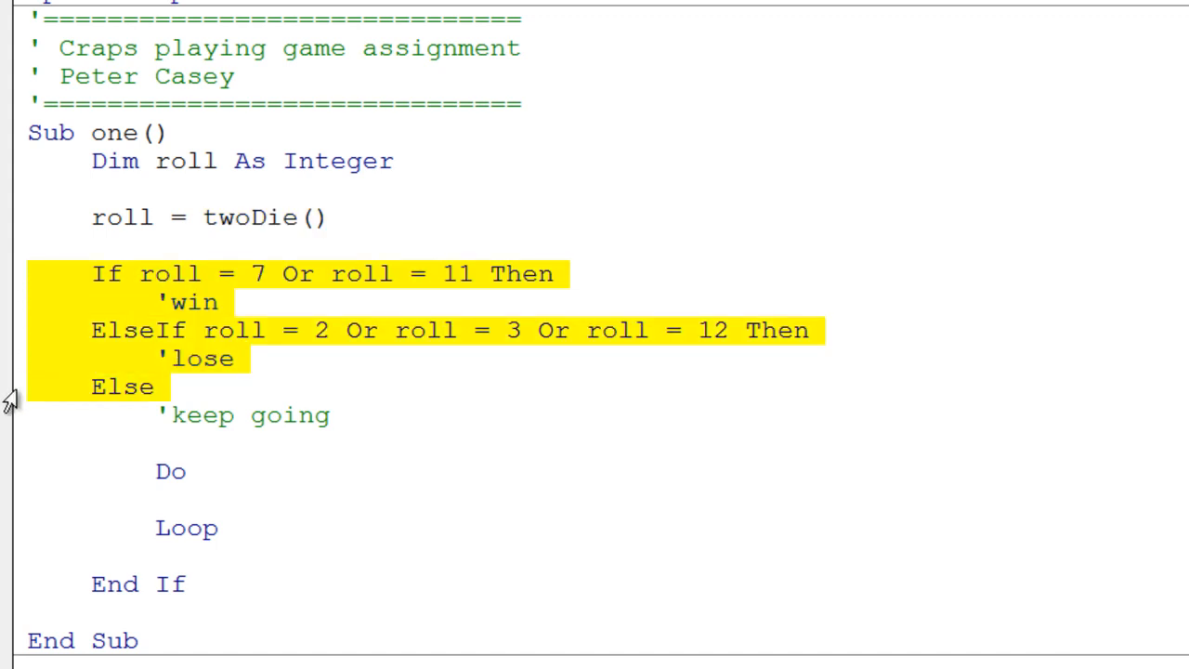
{"action": "mouse_move", "coordinate": [167, 282]}
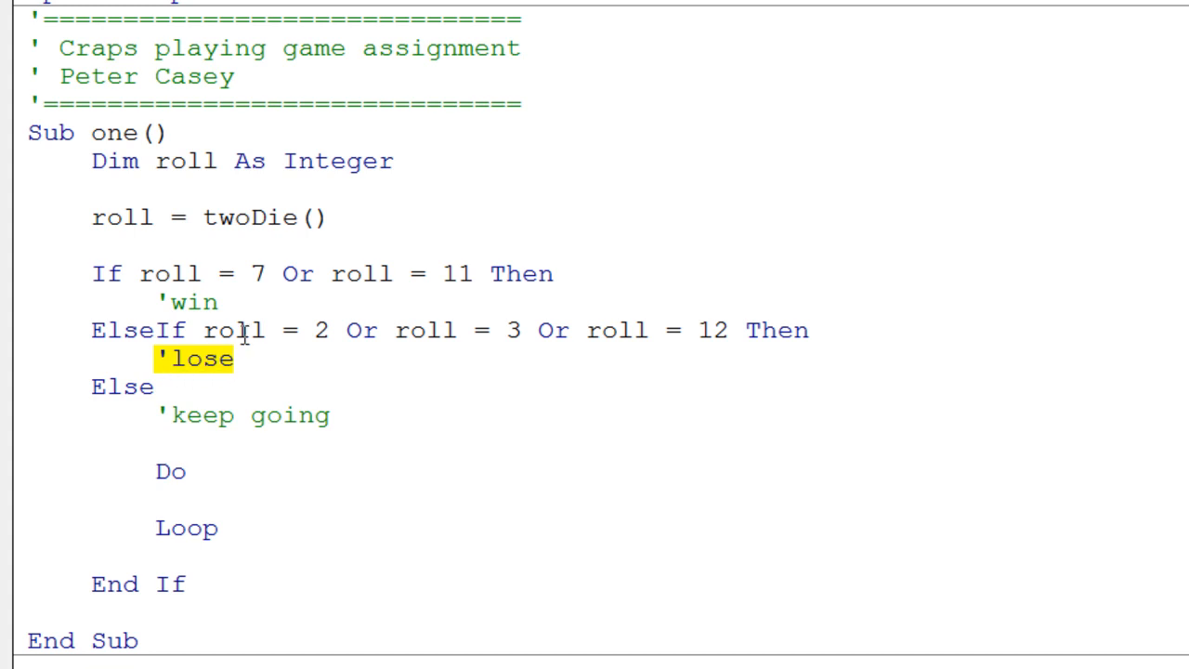
{"action": "mouse_move", "coordinate": [250, 360]}
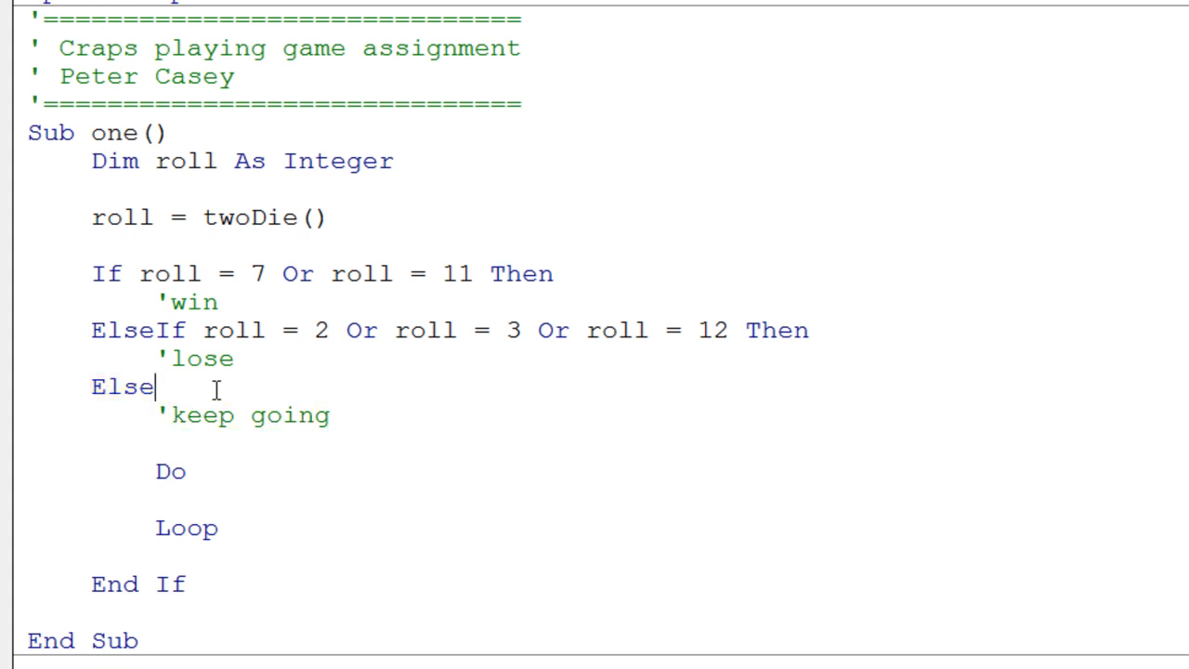
Add the comment 'any other sum after the Else of the roll test.
{"action": "type", "text": "'"}
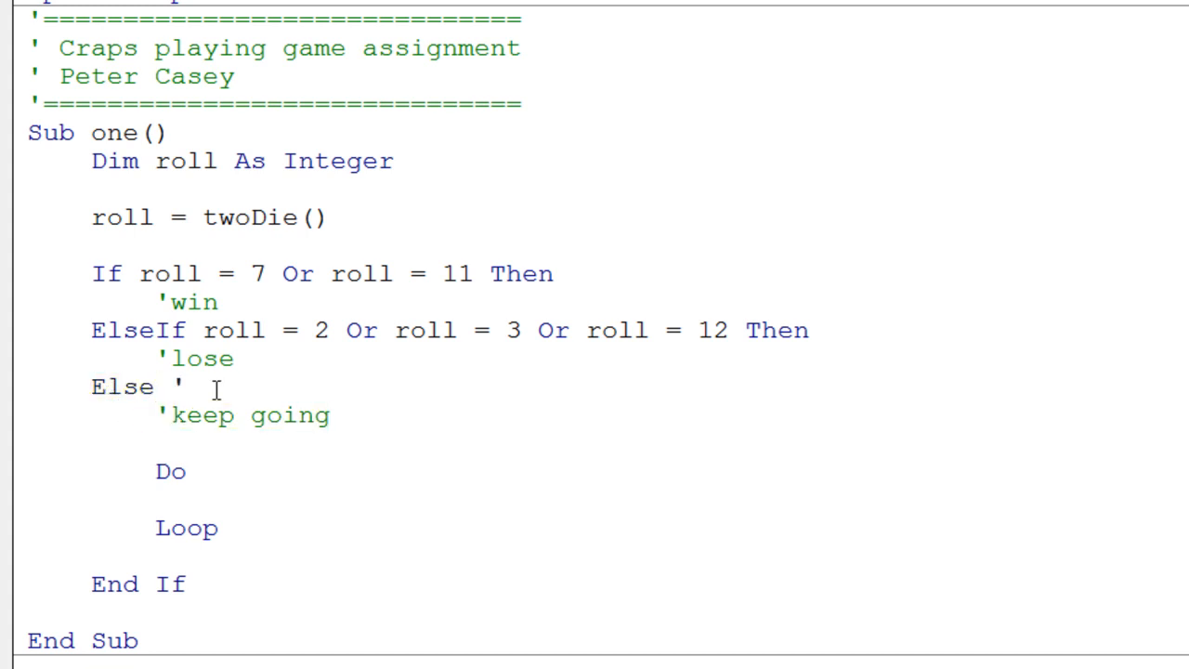
{"action": "type", "text": "any other sum"}
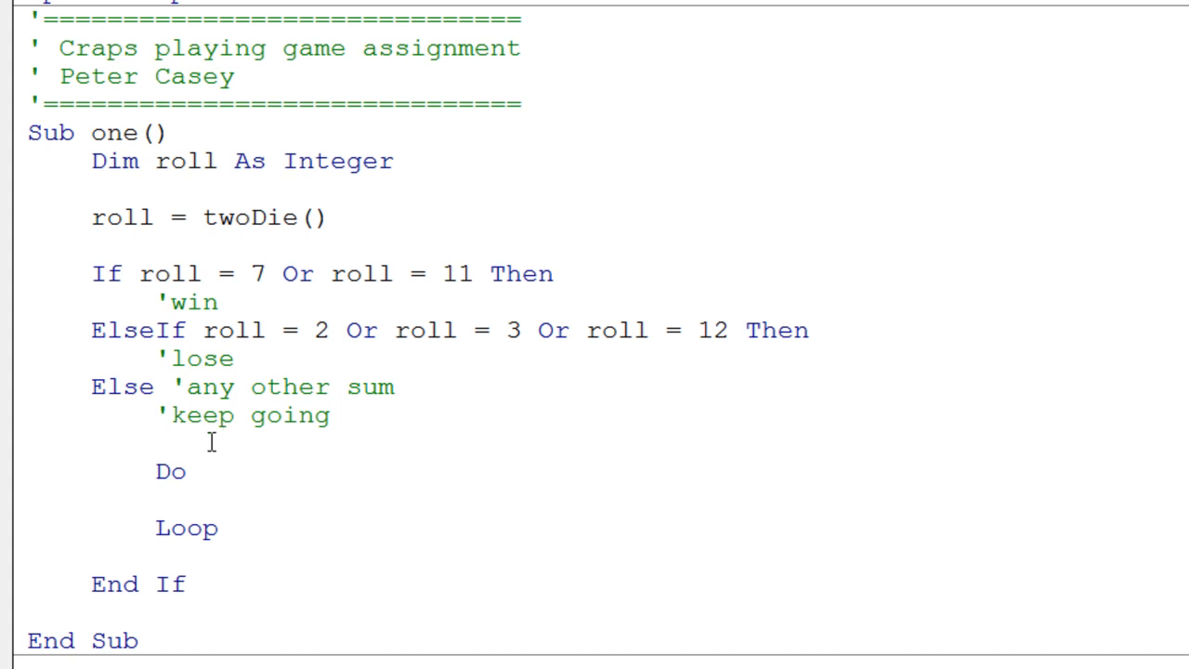
{"action": "mouse_move", "coordinate": [361, 420]}
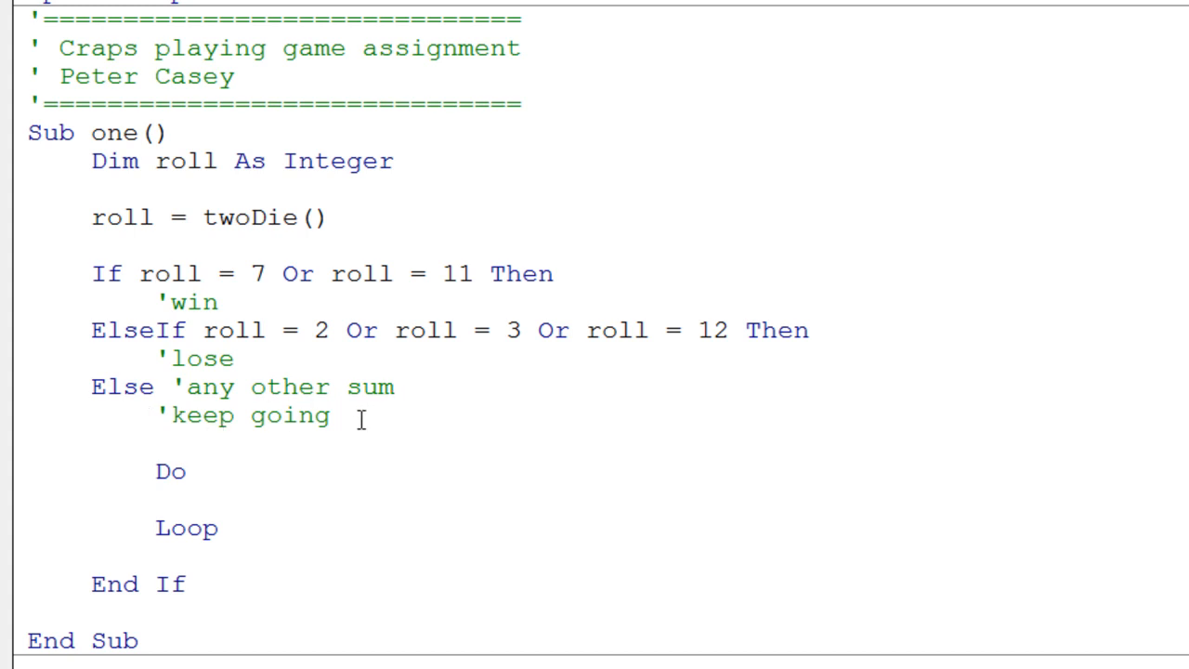
Point out the empty Do...Loop block inside the keep-going branch.
{"action": "key", "text": "enter"}
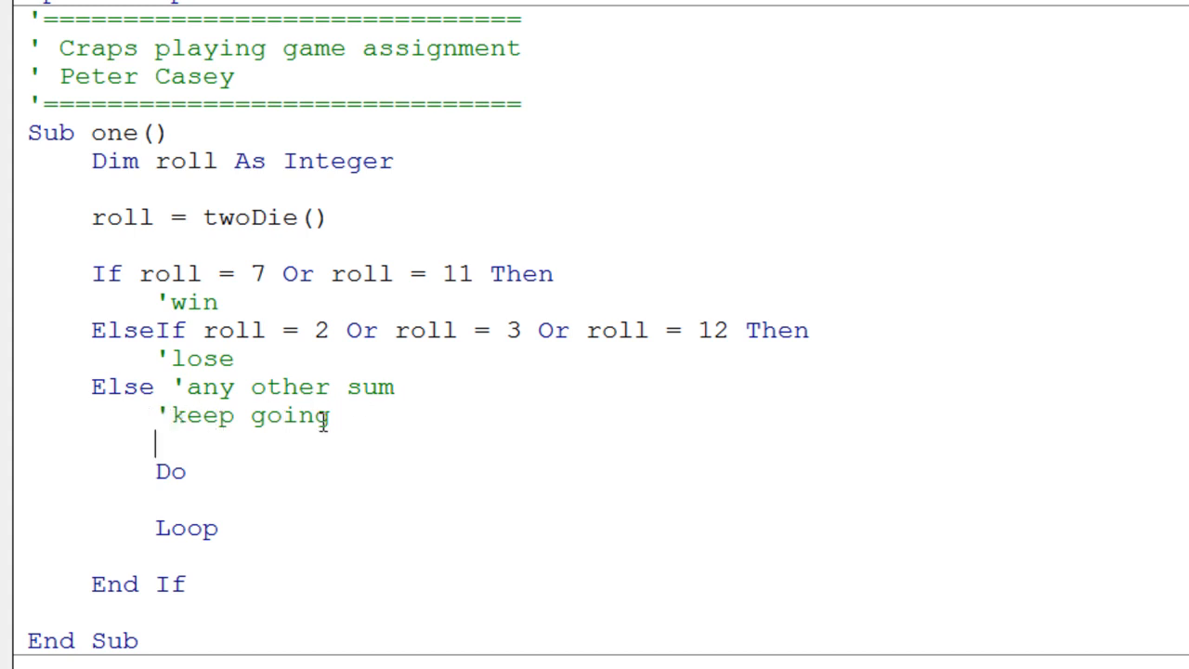
{"action": "left_click", "coordinate": [189, 472]}
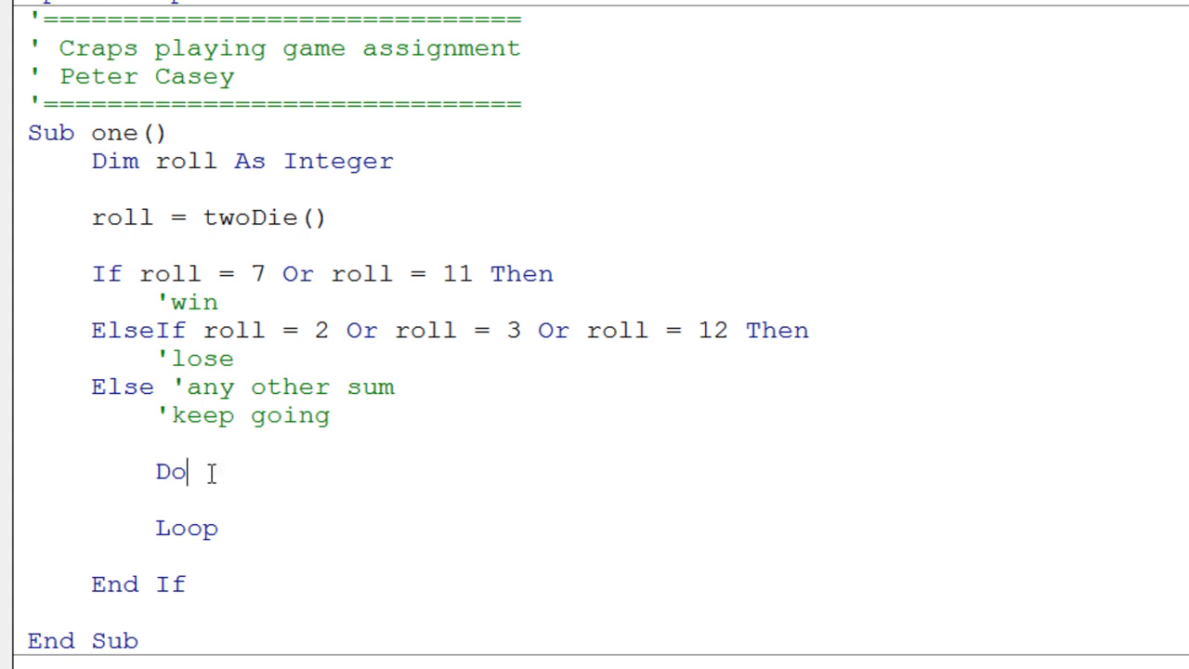
{"action": "double_click", "coordinate": [186, 528]}
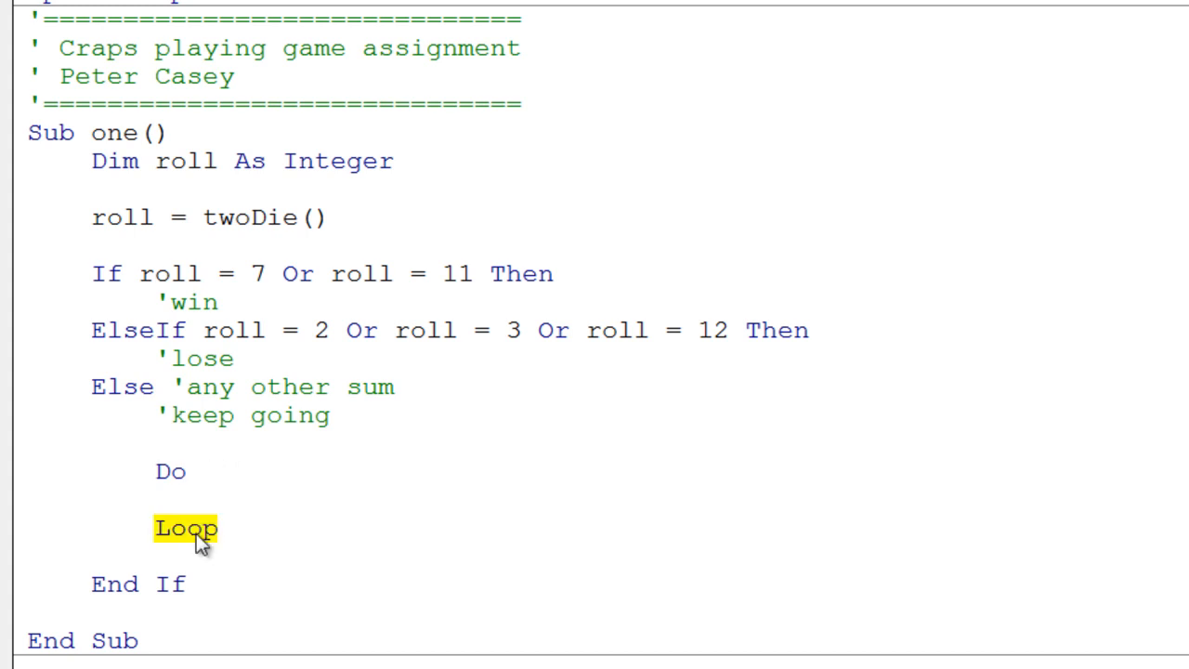
{"action": "mouse_move", "coordinate": [200, 539]}
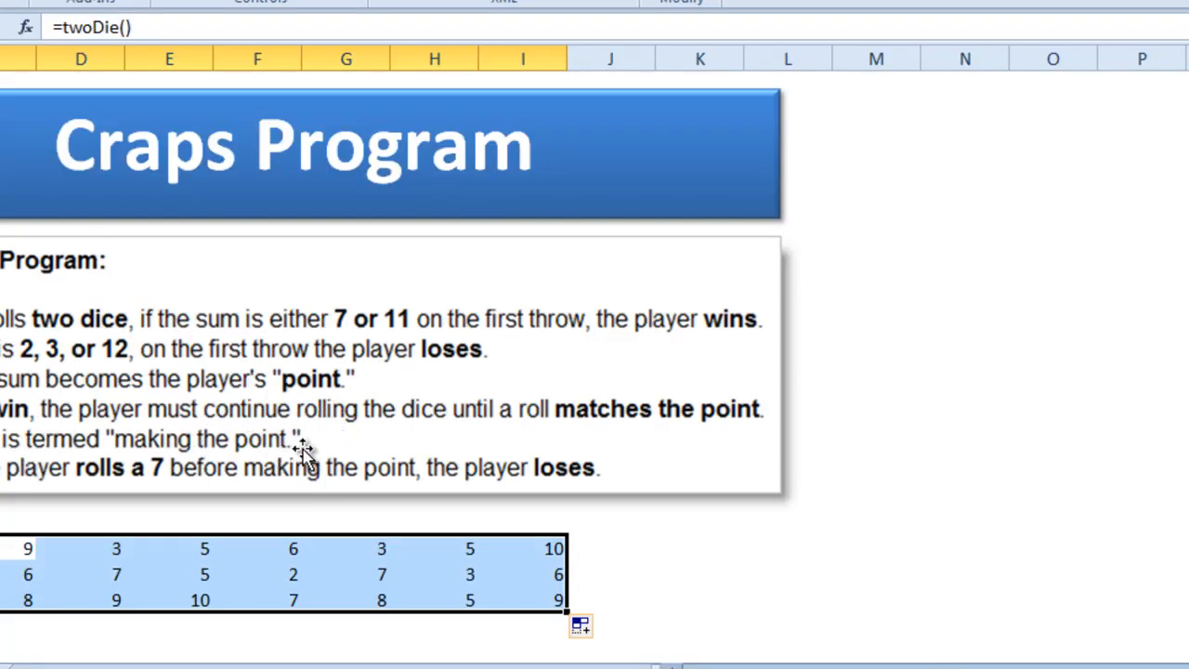
{"action": "mouse_move", "coordinate": [620, 420]}
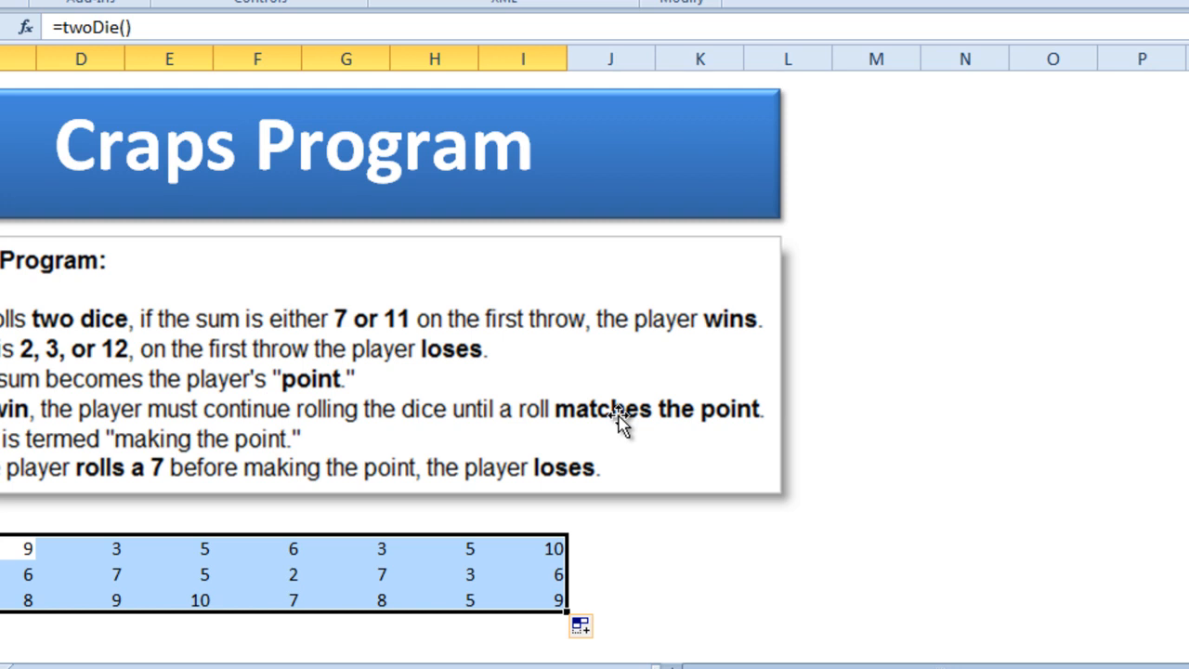
{"action": "mouse_move", "coordinate": [182, 487]}
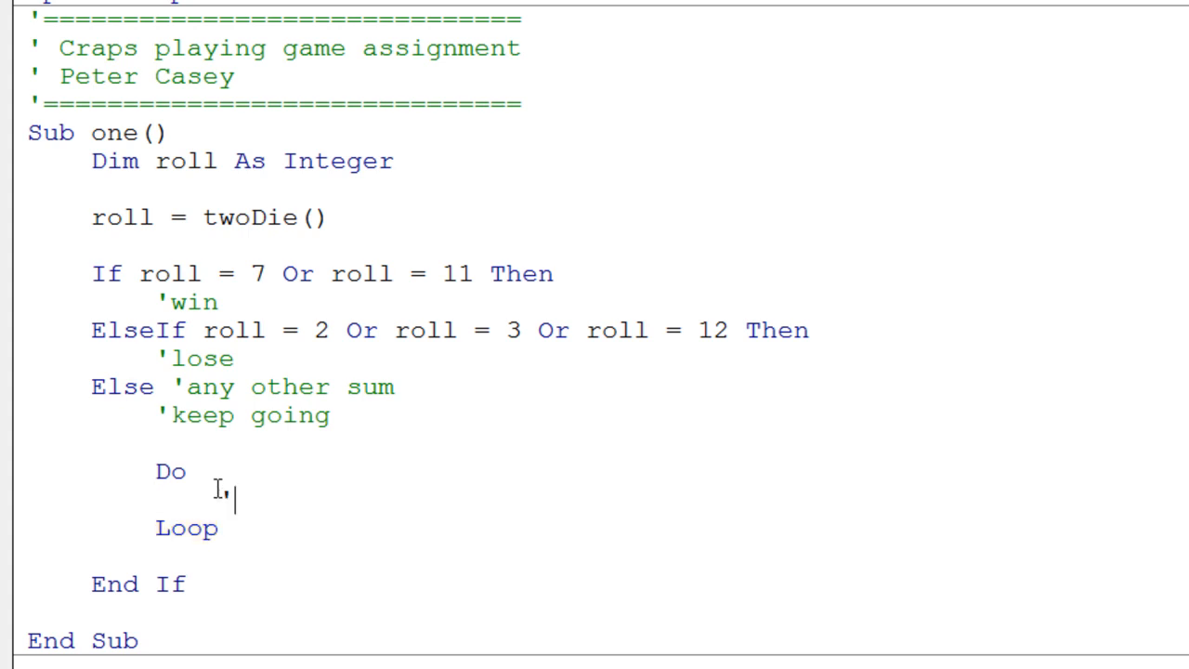
Comment the Do loop as 'roll the dice and end it with Loop until 'test.
{"action": "type", "text": "roll the"}
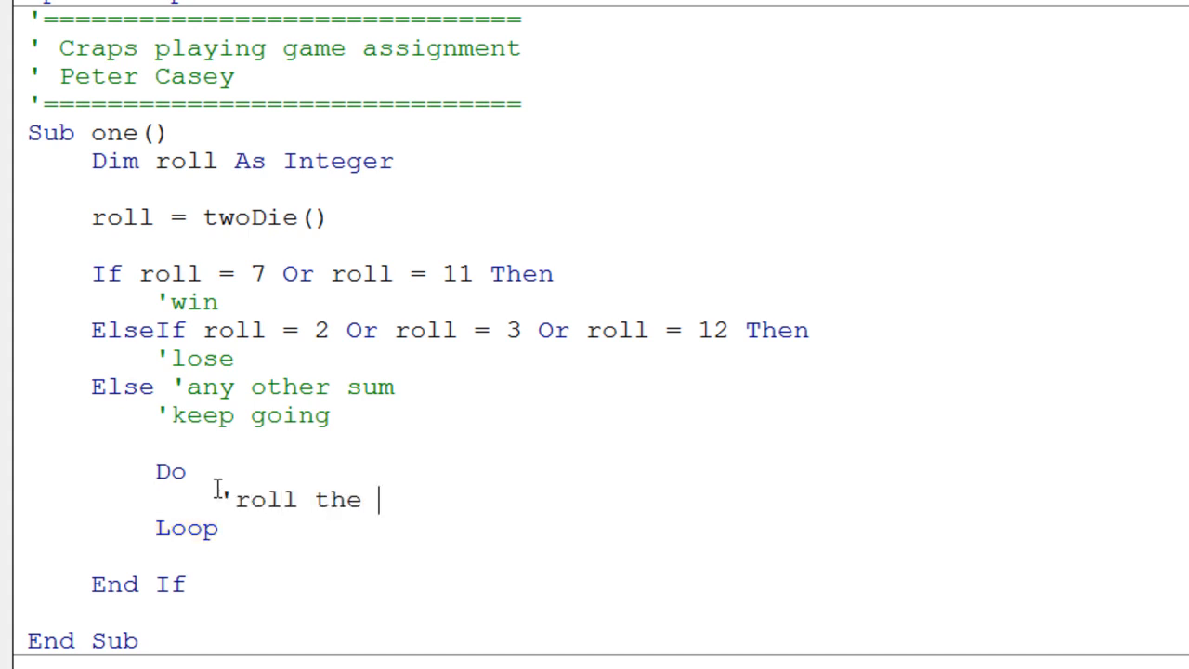
{"action": "type", "text": "dice"}
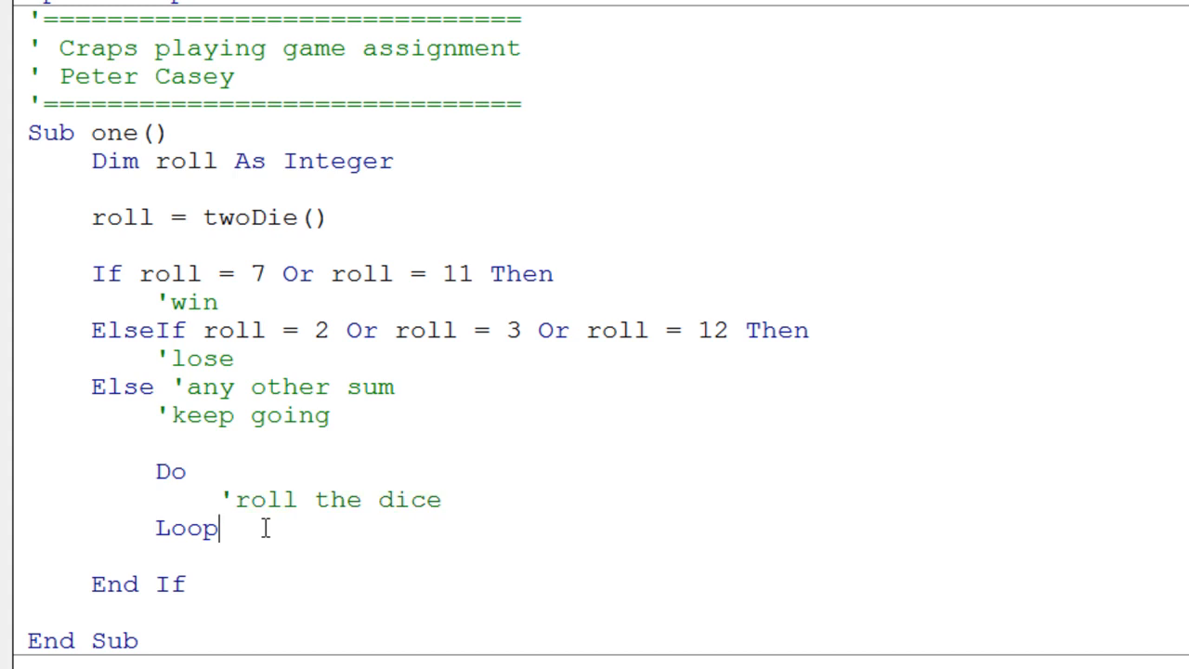
{"action": "type", "text": "un"}
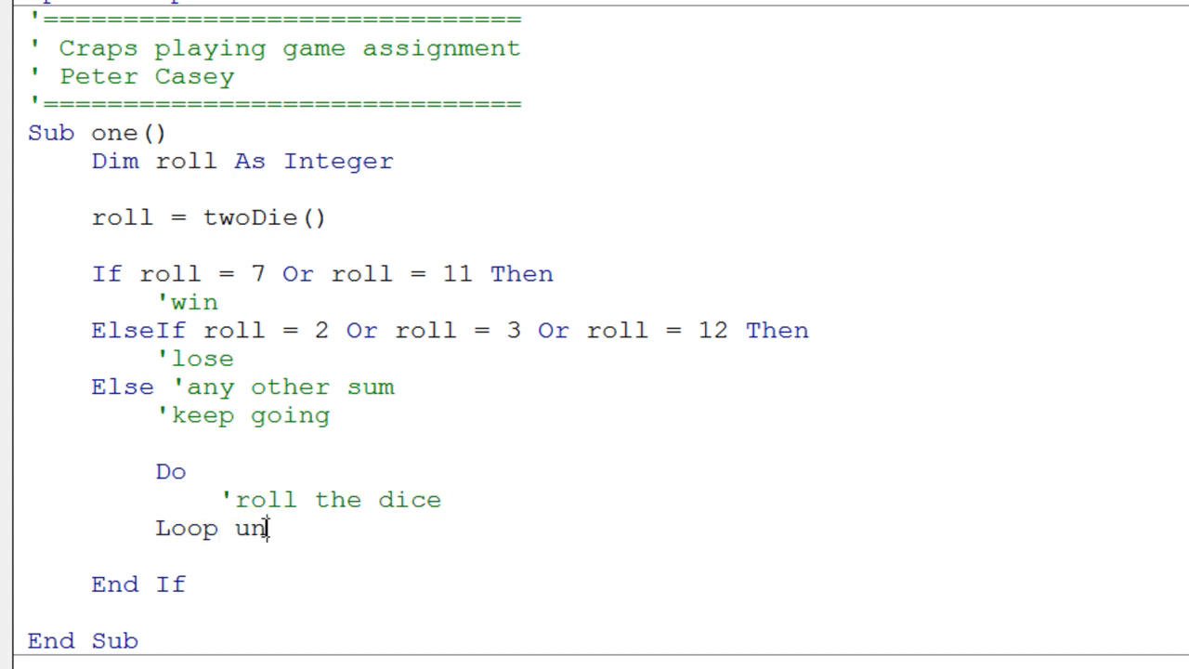
{"action": "type", "text": "til"}
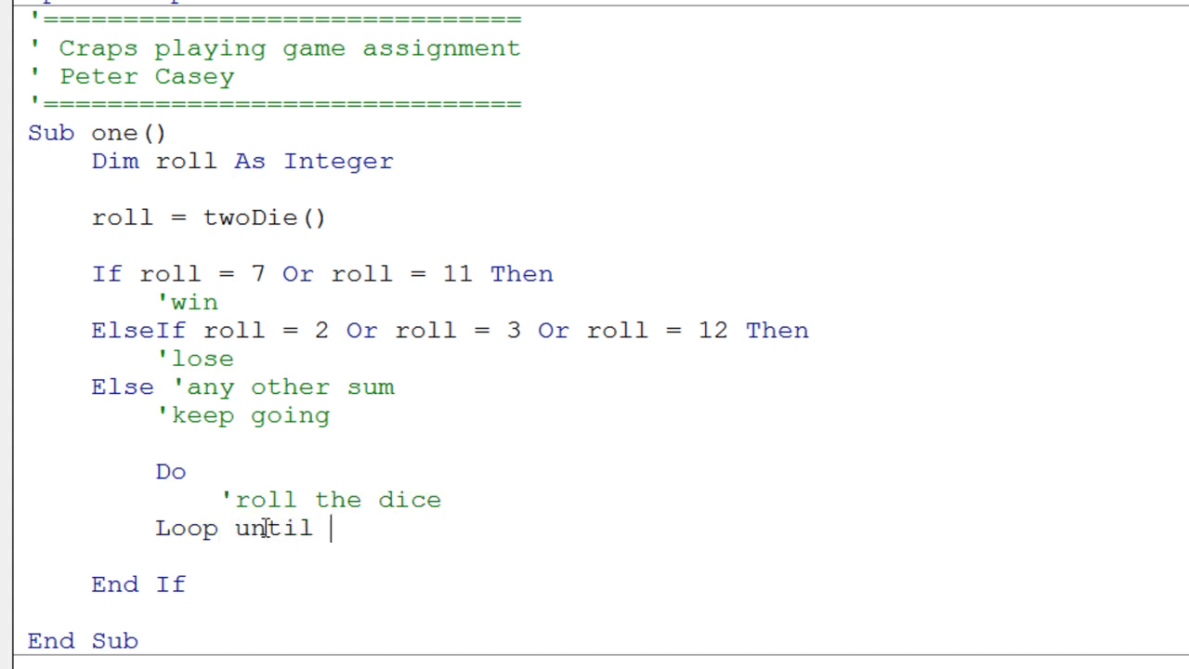
{"action": "type", "text": "'test"}
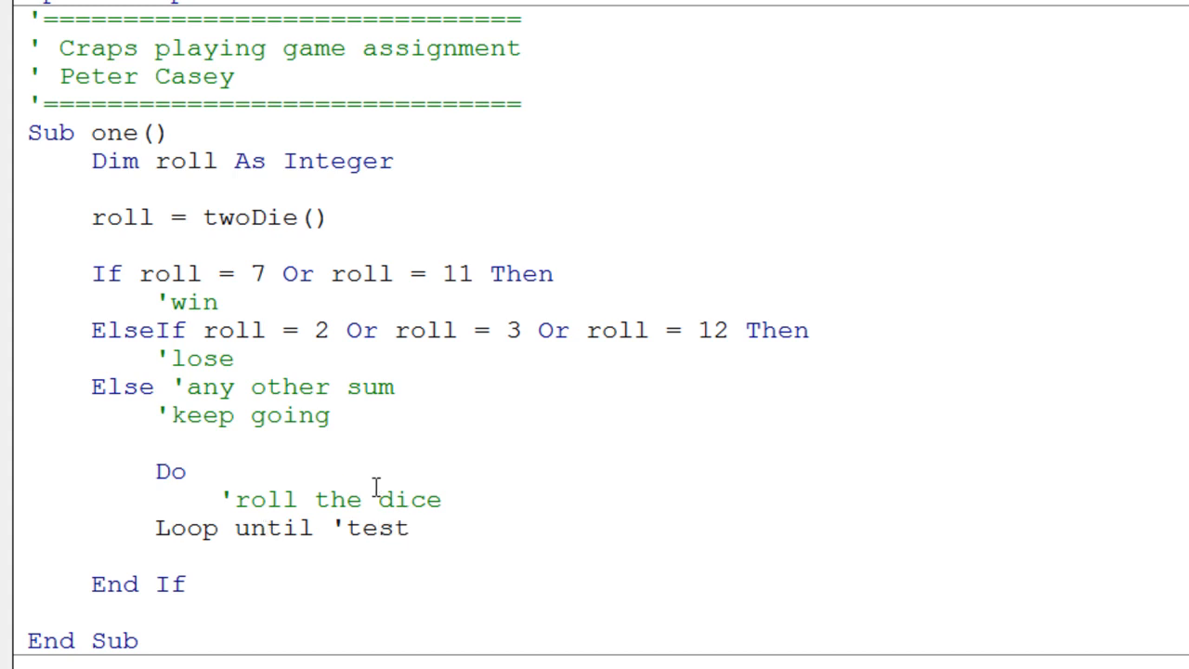
Add the comment 'save roll into our point on the blank line above the Do loop.
{"action": "double_click", "coordinate": [122, 217]}
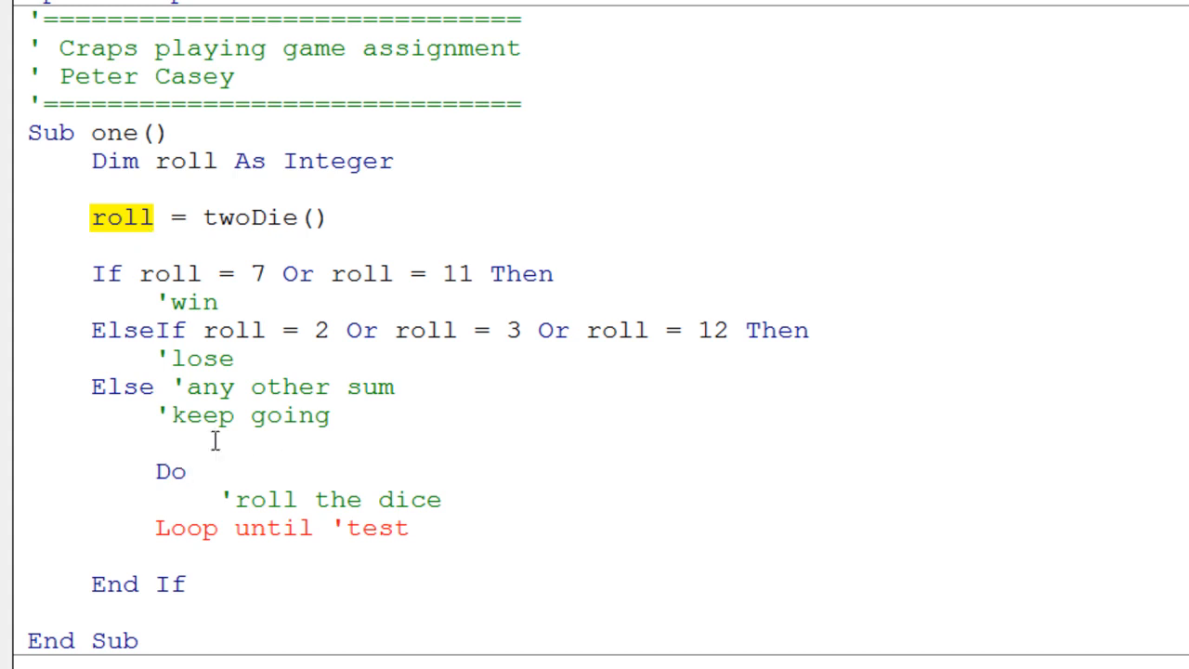
{"action": "left_click", "coordinate": [182, 442]}
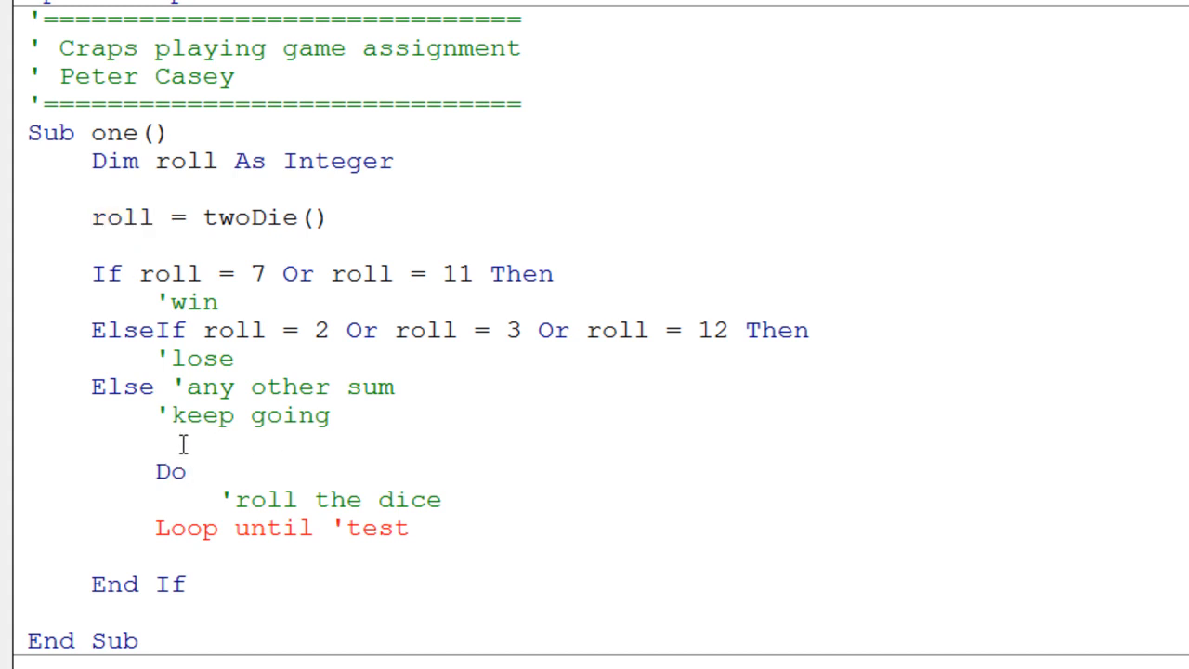
{"action": "type", "text": "'save p"}
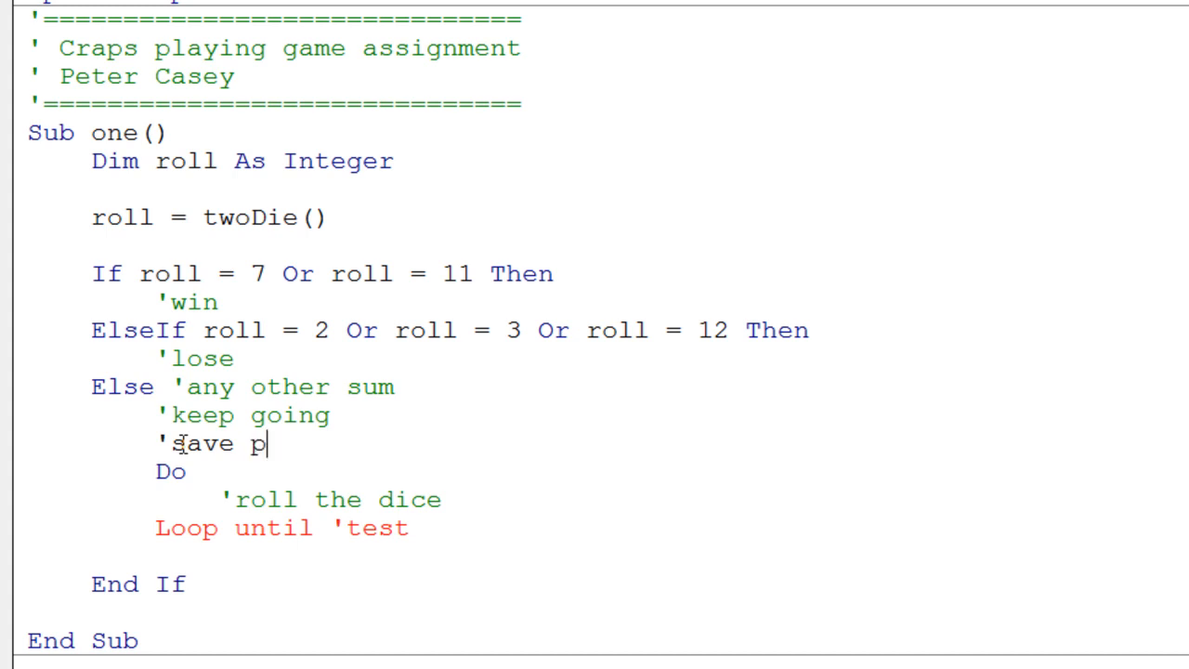
{"action": "type", "text": "roll"}
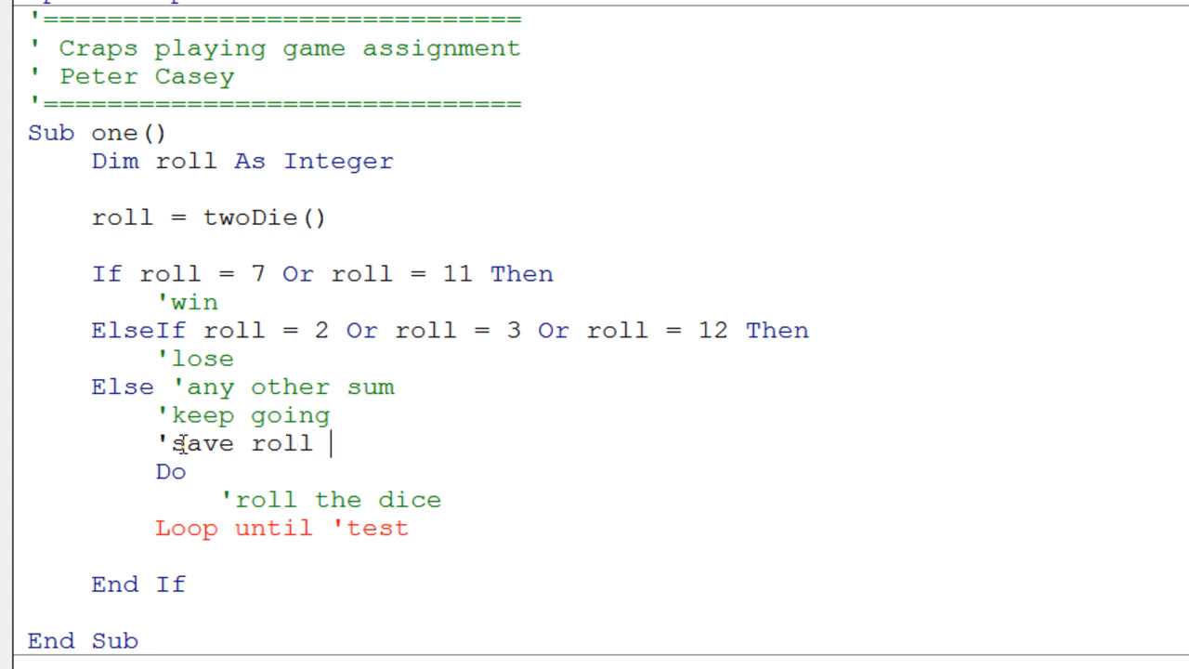
{"action": "type", "text": "into our p"}
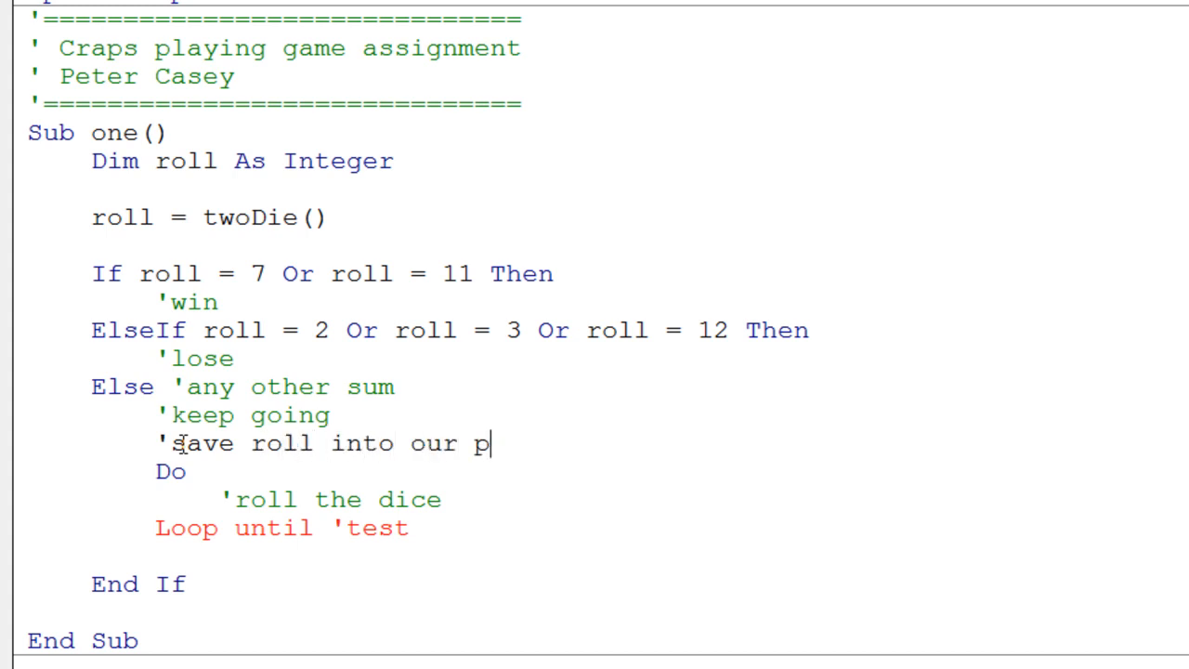
{"action": "type", "text": "oint"}
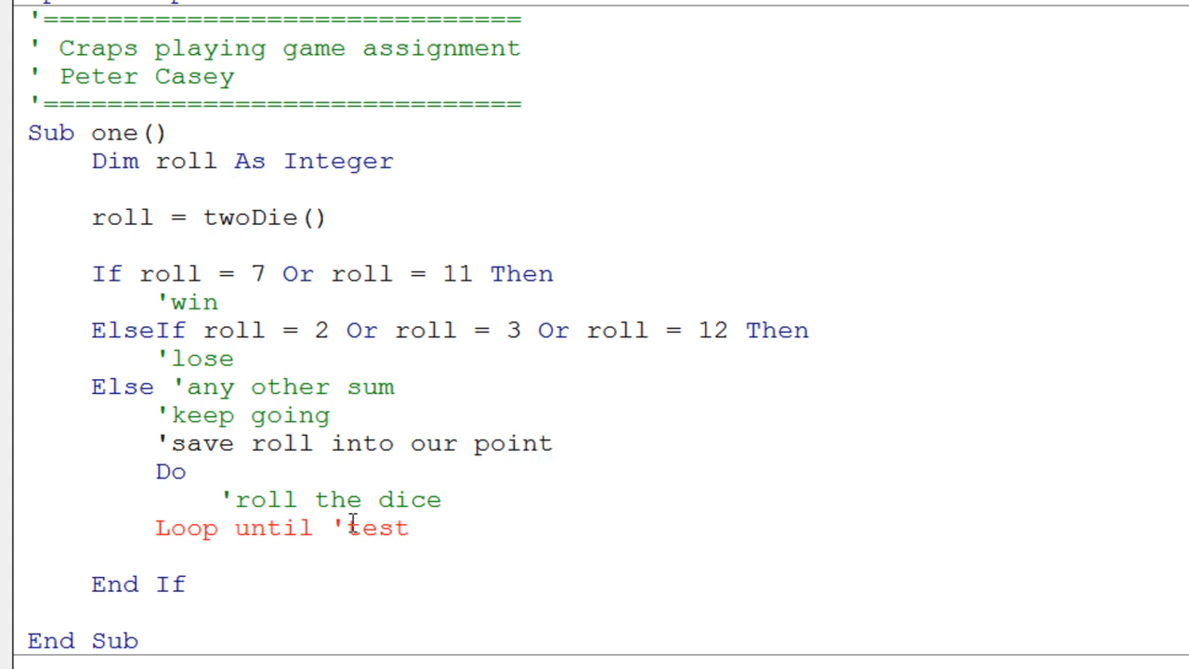
{"action": "double_click", "coordinate": [376, 527]}
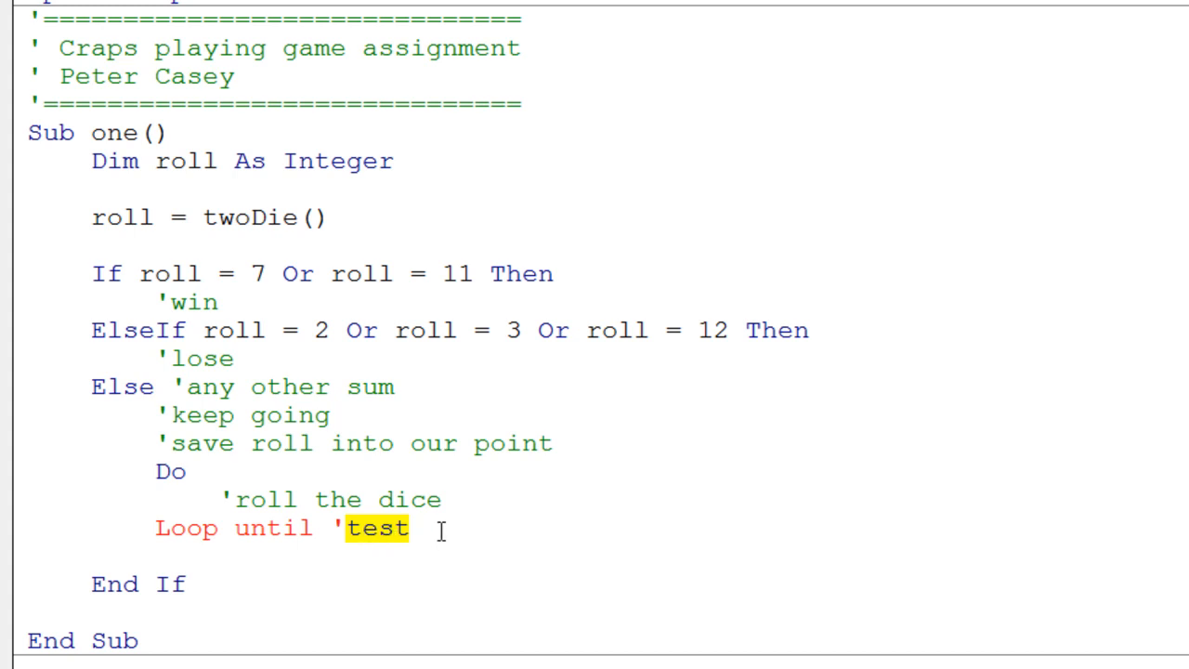
{"action": "mouse_move", "coordinate": [249, 498]}
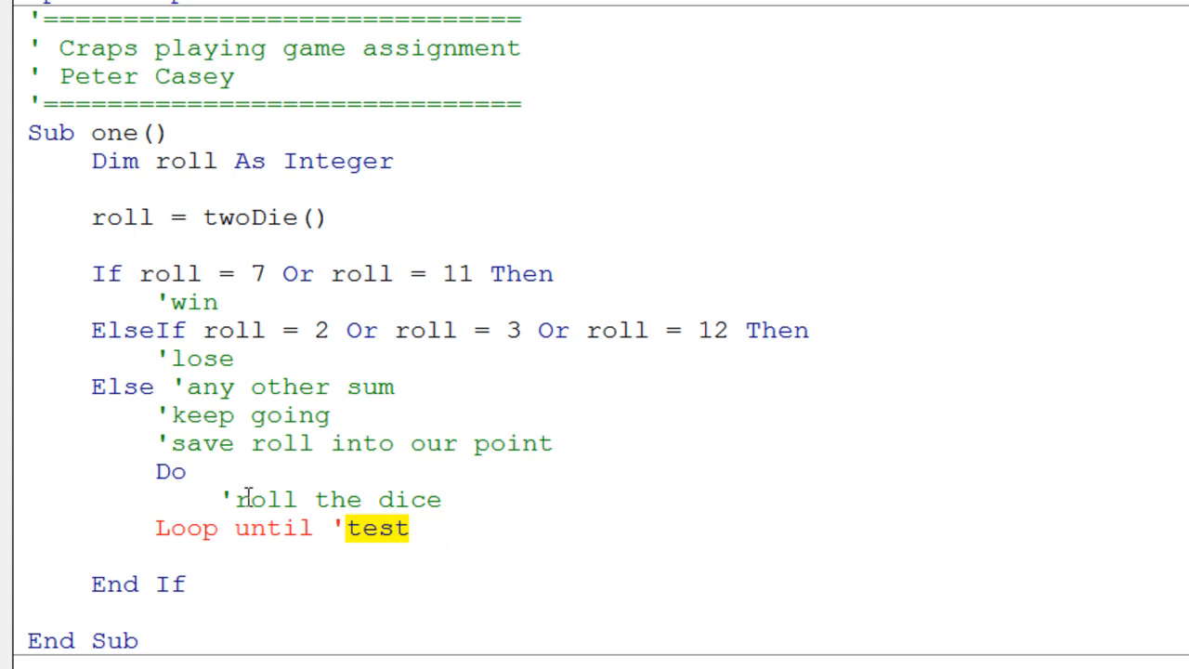
{"action": "mouse_move", "coordinate": [325, 518]}
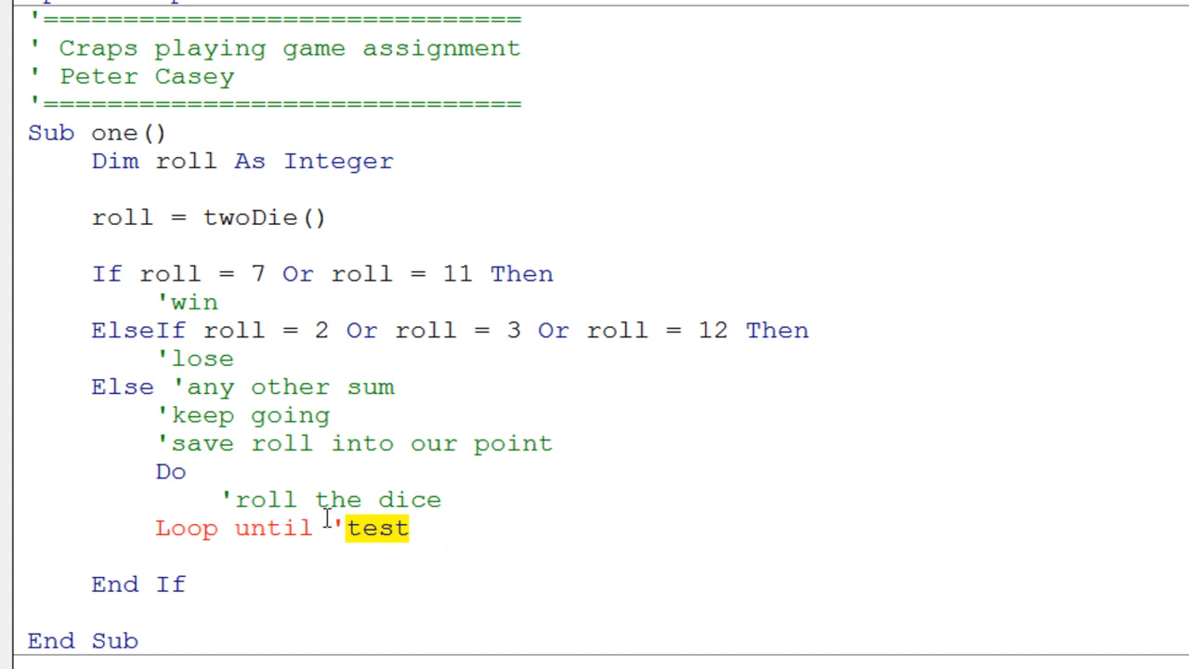
{"action": "left_click", "coordinate": [412, 527]}
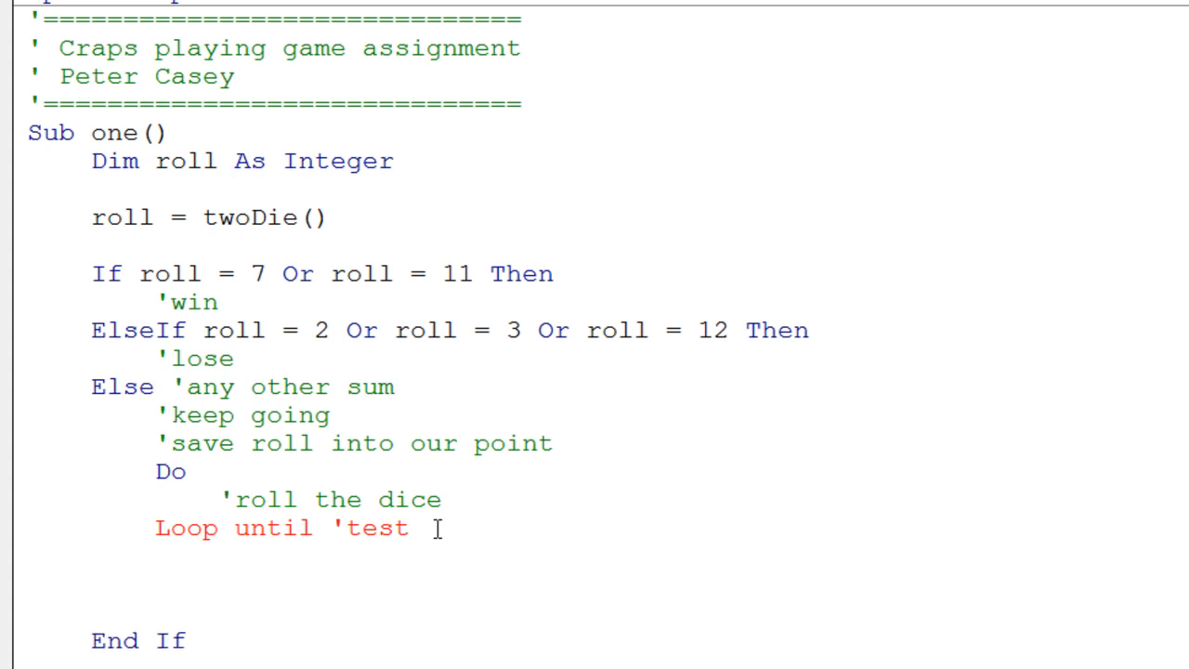
Write the nested If 'test Then ... End If skeleton below the Loop until line.
{"action": "type", "text": "i"}
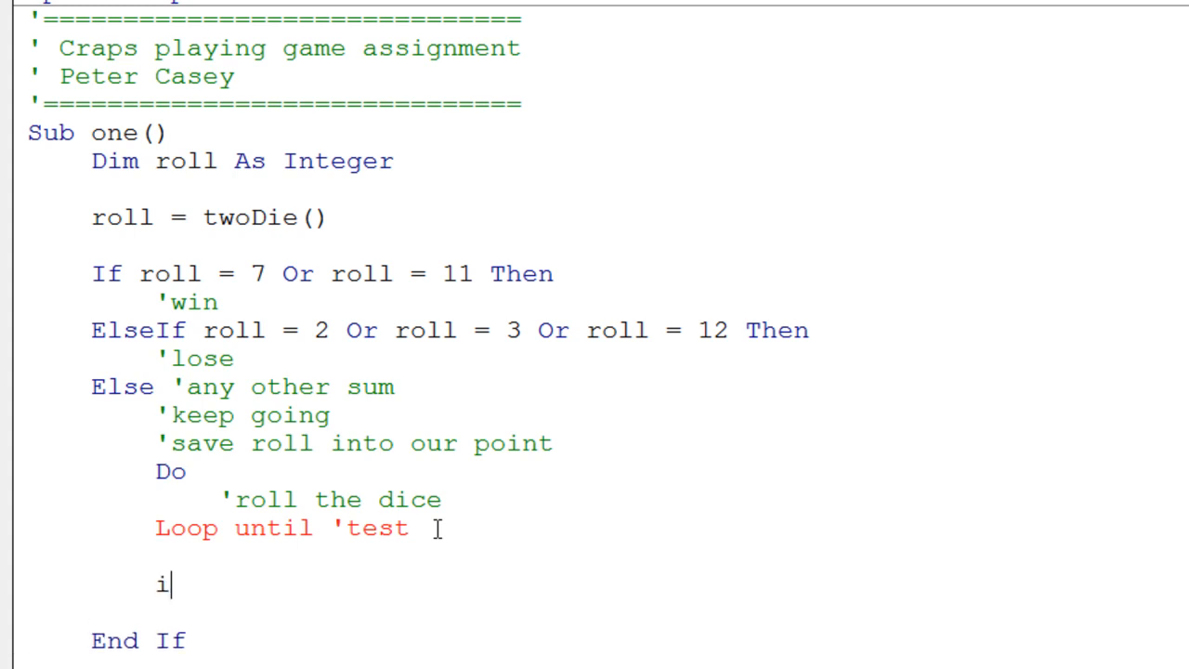
{"action": "type", "text": "f"}
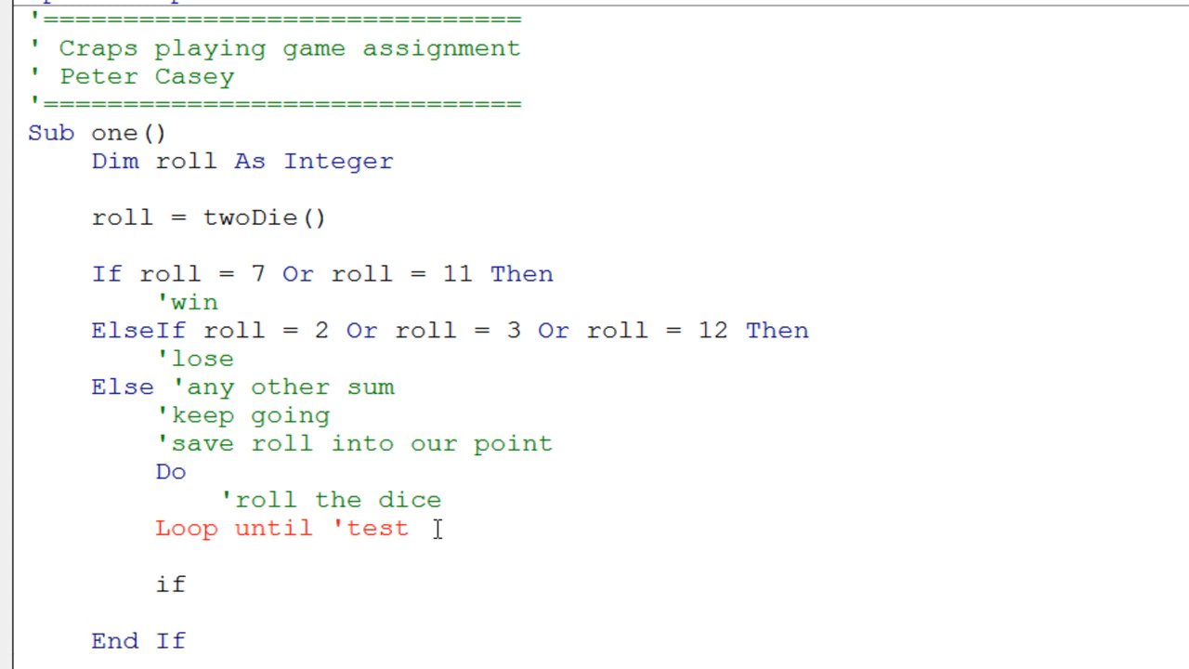
{"action": "type", "text": "'"}
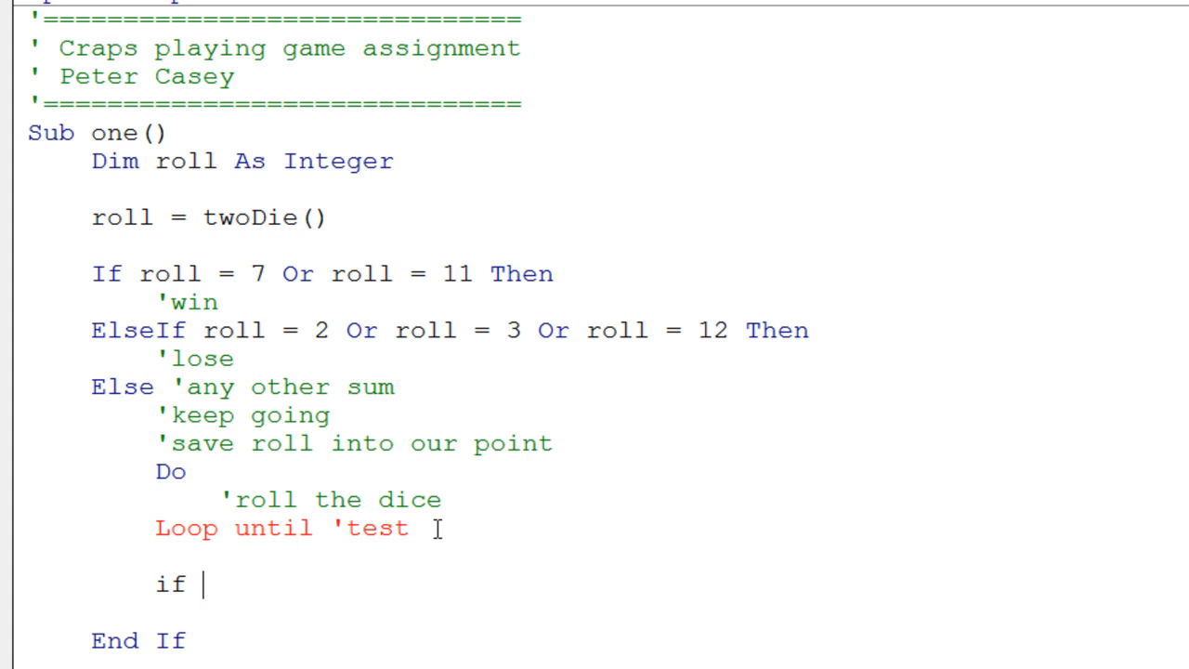
{"action": "type", "text": "test then"}
{"action": "type", "text": "end"}
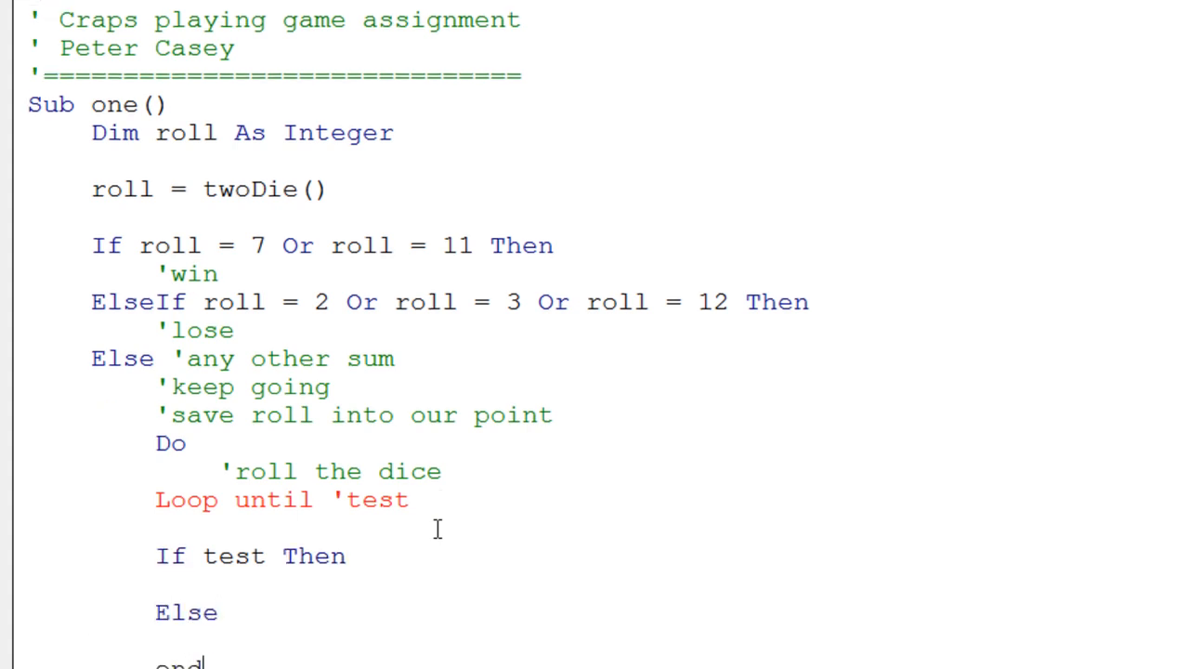
{"action": "type", "text": "if"}
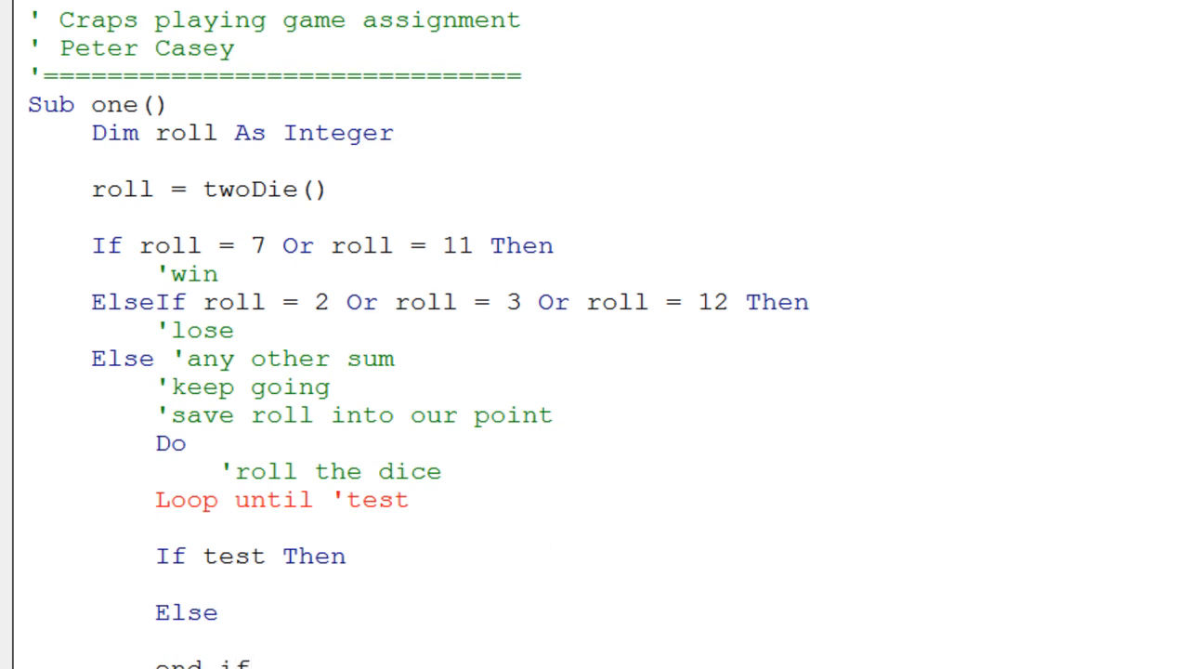
{"action": "scroll", "scroll_direction": "down", "scroll_amount": 3}
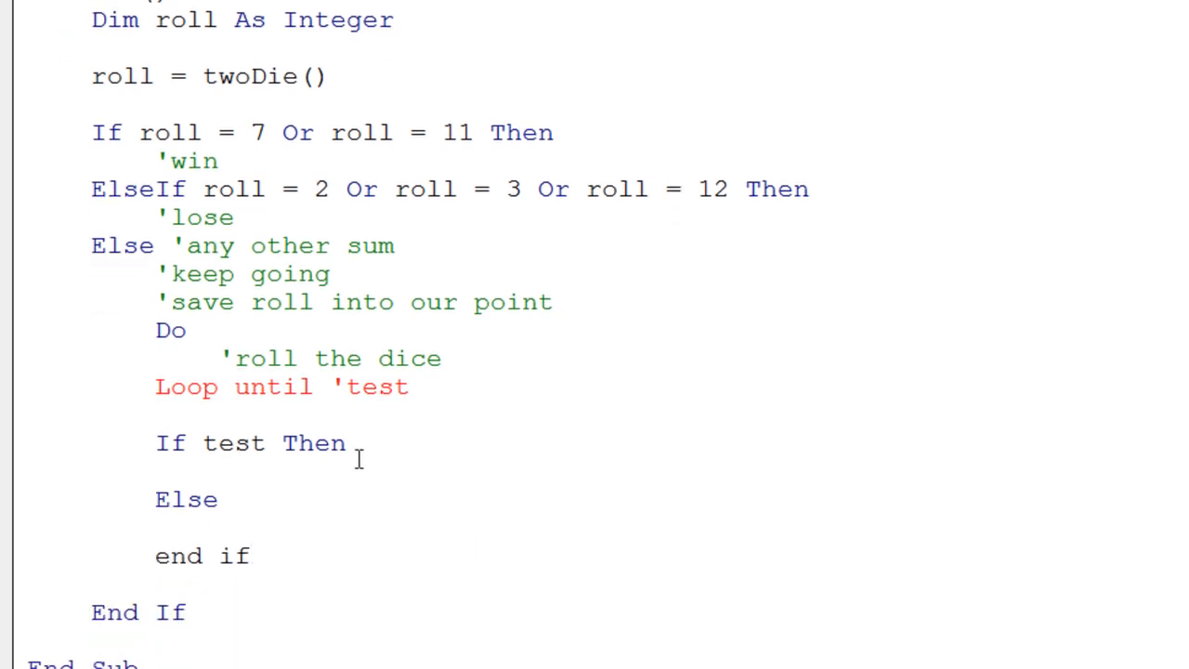
{"action": "mouse_move", "coordinate": [260, 386]}
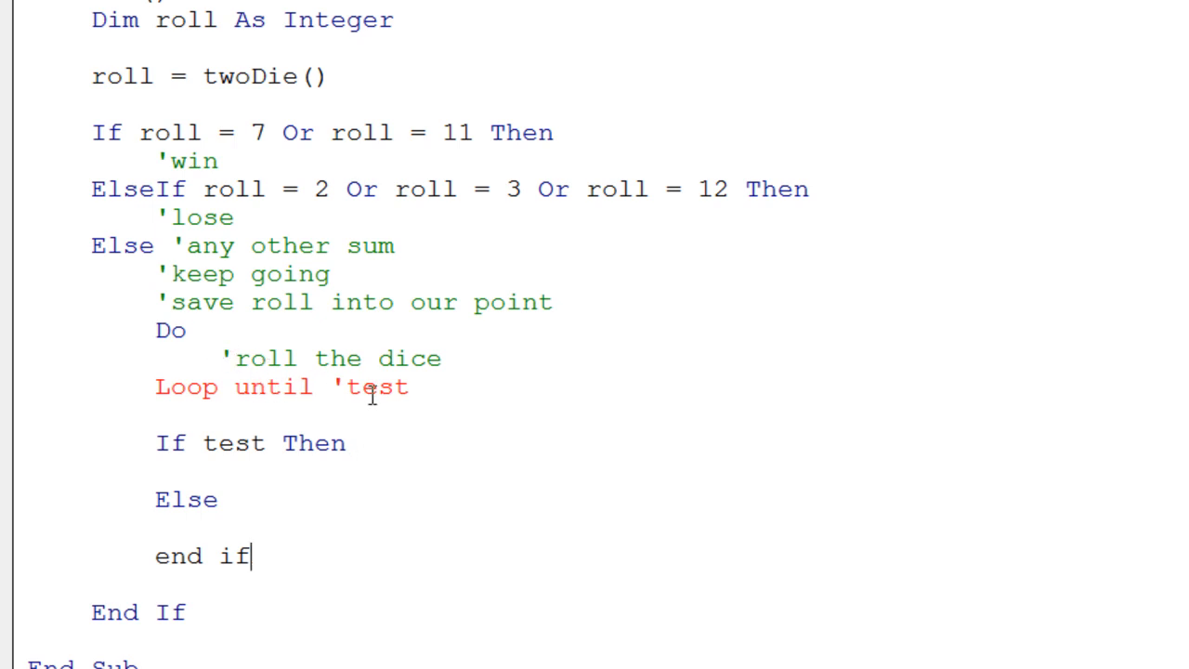
{"action": "mouse_move", "coordinate": [8, 448]}
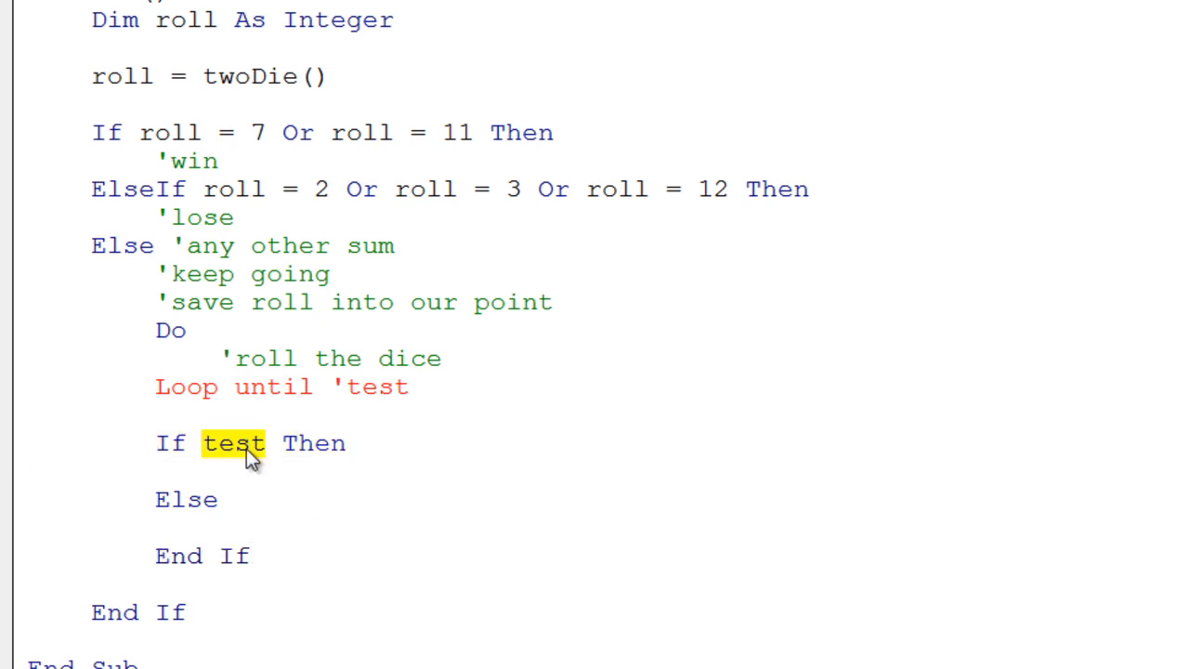
Mark the If branch with 'win and the Else branch with 'lose.
{"action": "left_click", "coordinate": [193, 475]}
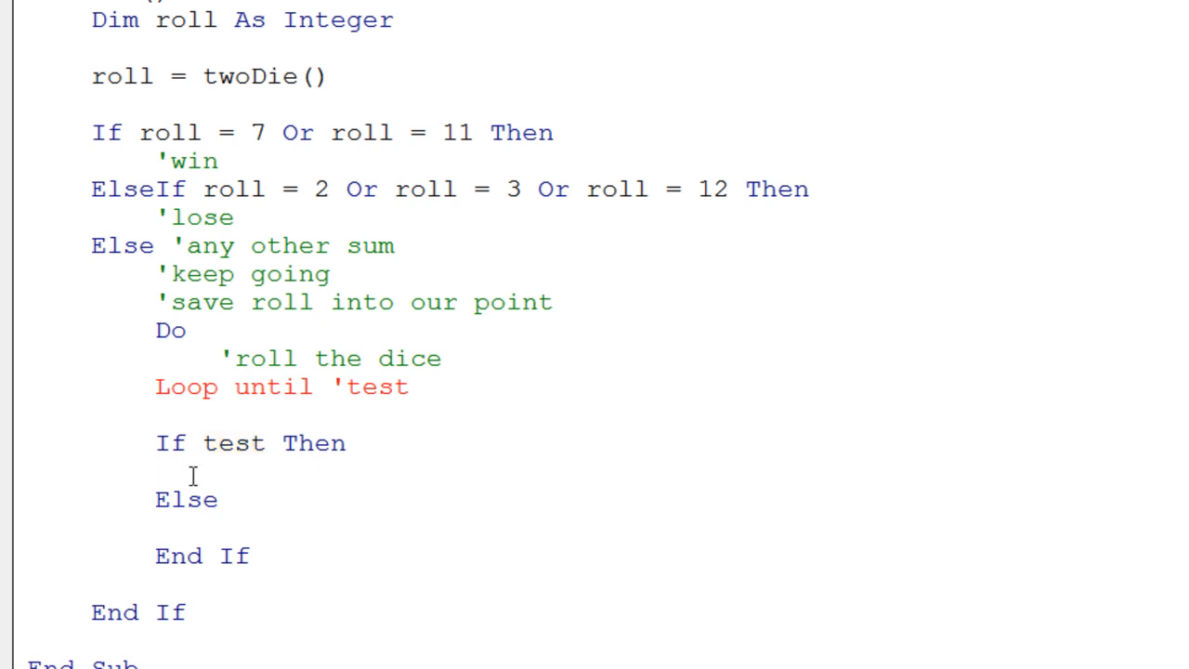
{"action": "type", "text": "'win"}
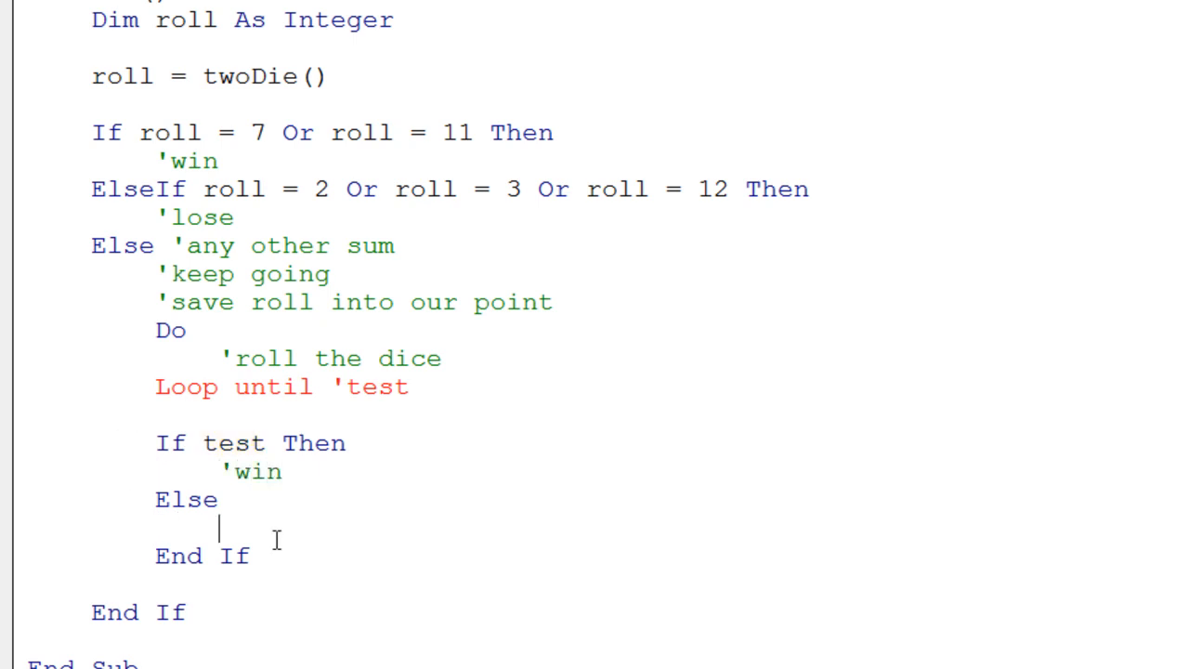
{"action": "type", "text": "'"}
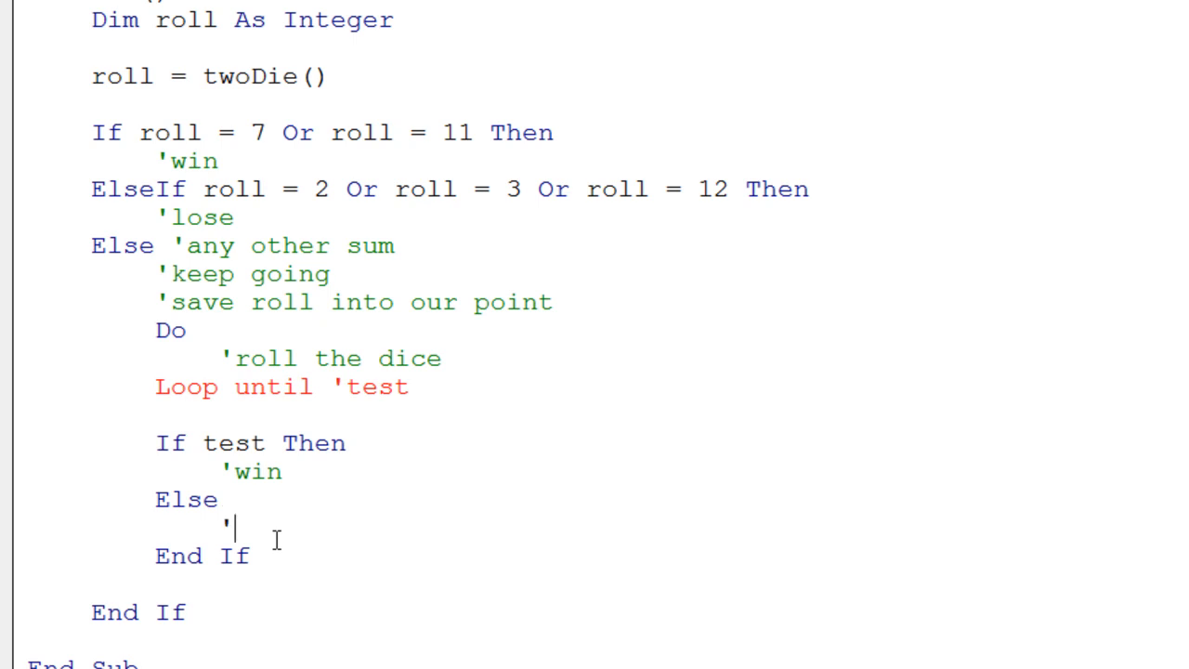
{"action": "type", "text": "l"}
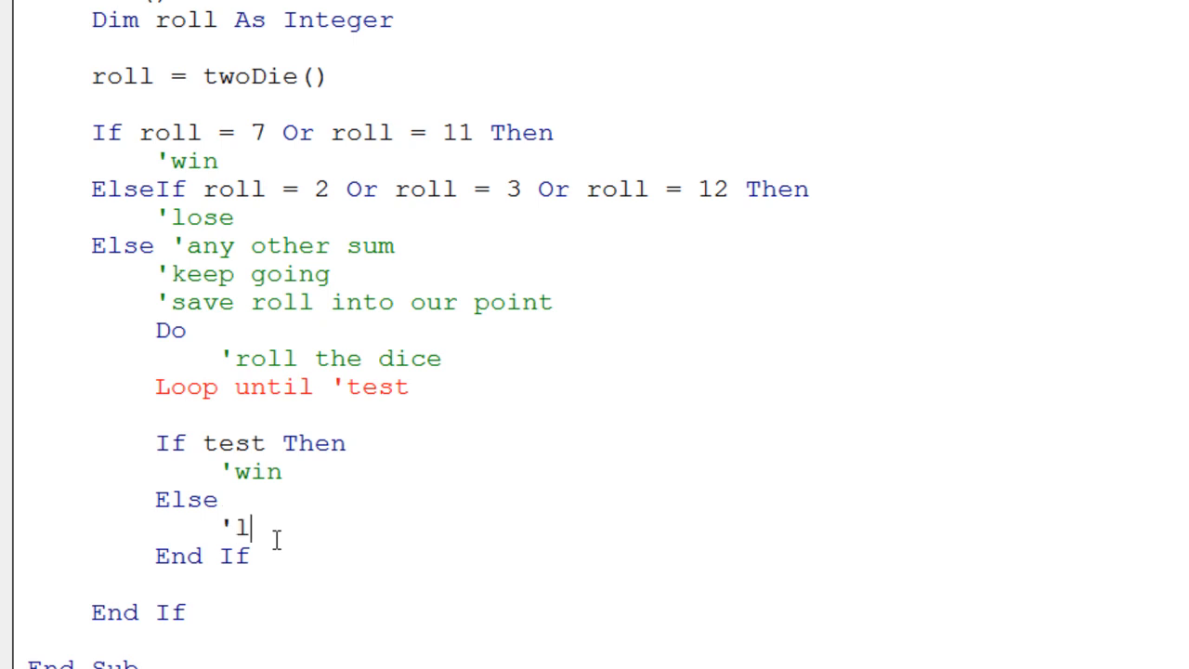
{"action": "type", "text": "ose"}
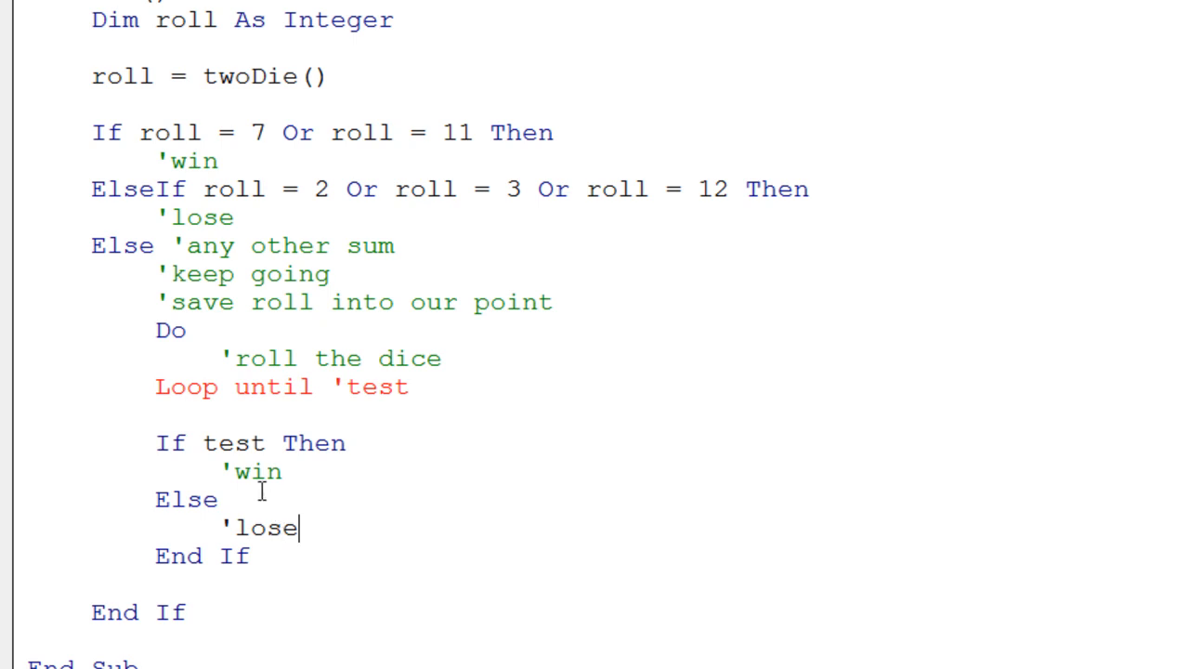
{"action": "double_click", "coordinate": [264, 528]}
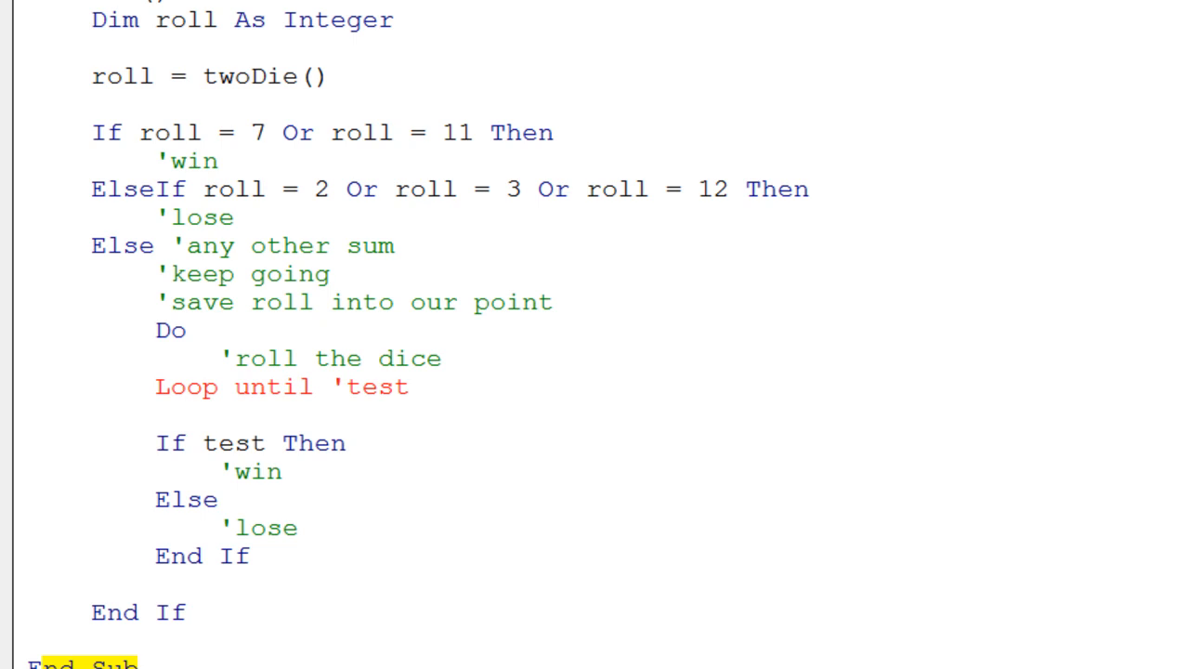
{"action": "scroll", "scroll_direction": "up", "scroll_amount": 3}
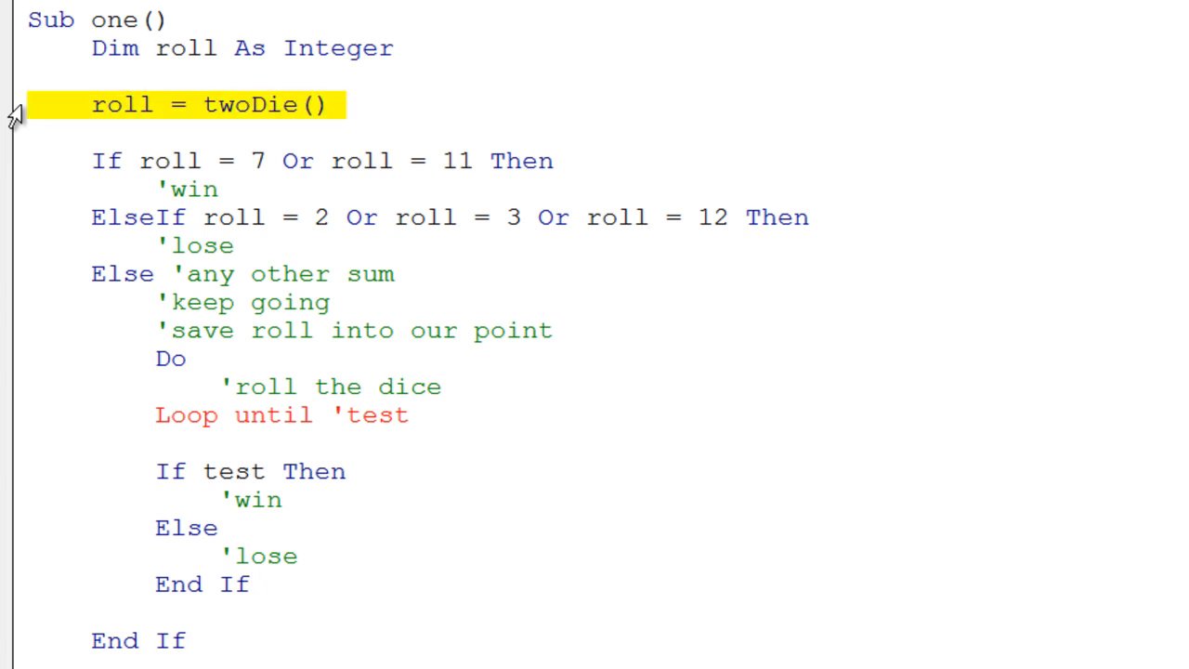
{"action": "mouse_move", "coordinate": [28, 645]}
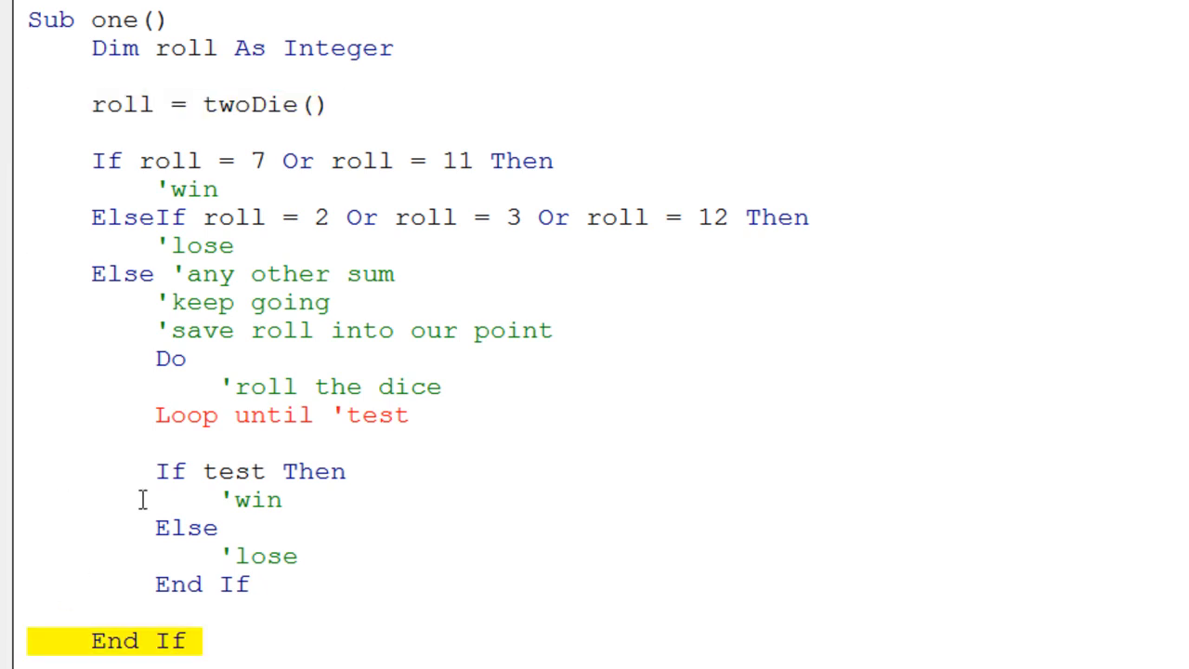
{"action": "mouse_move", "coordinate": [208, 418]}
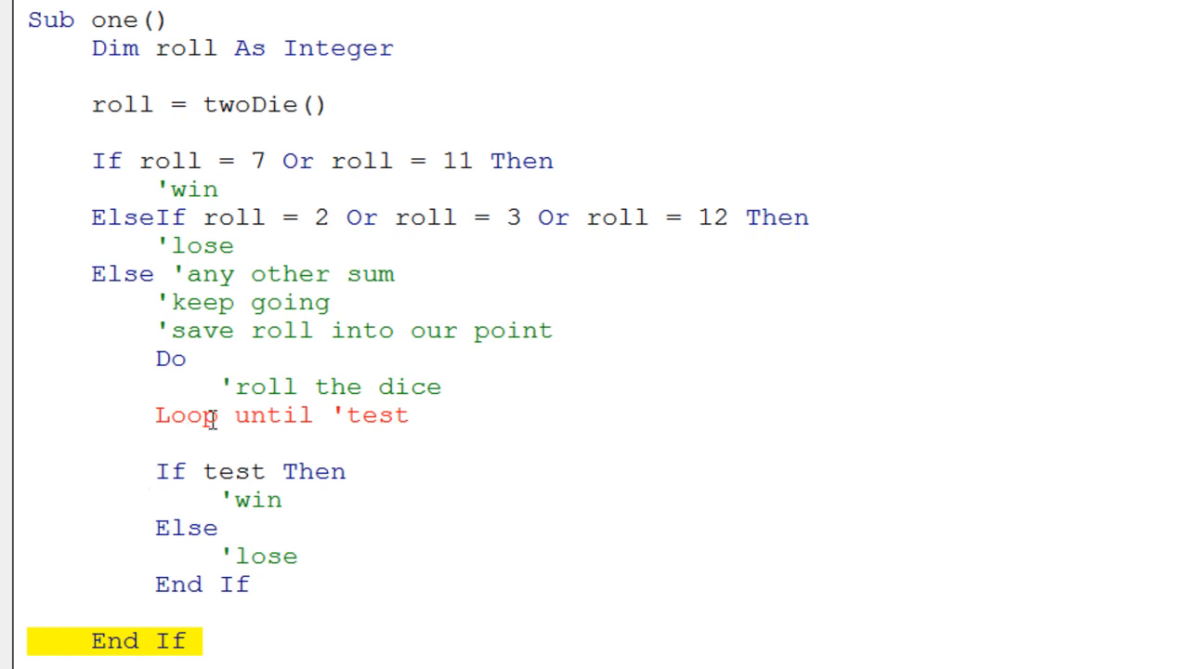
{"action": "mouse_move", "coordinate": [100, 119]}
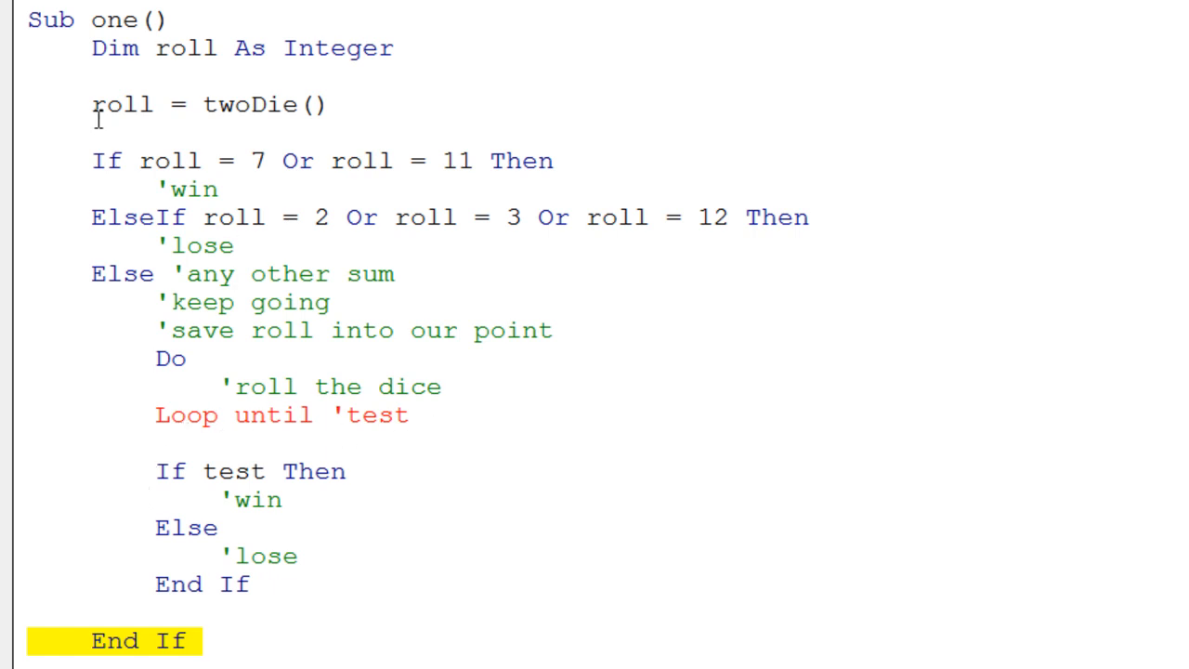
{"action": "mouse_move", "coordinate": [218, 334]}
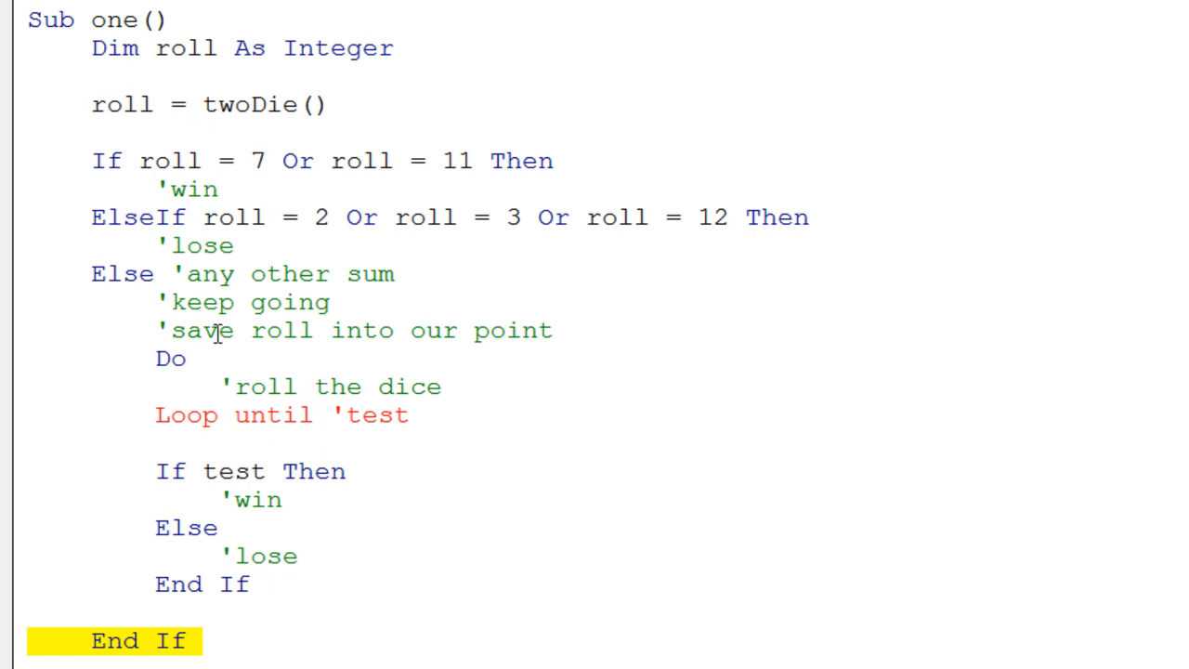
{"action": "mouse_move", "coordinate": [325, 356]}
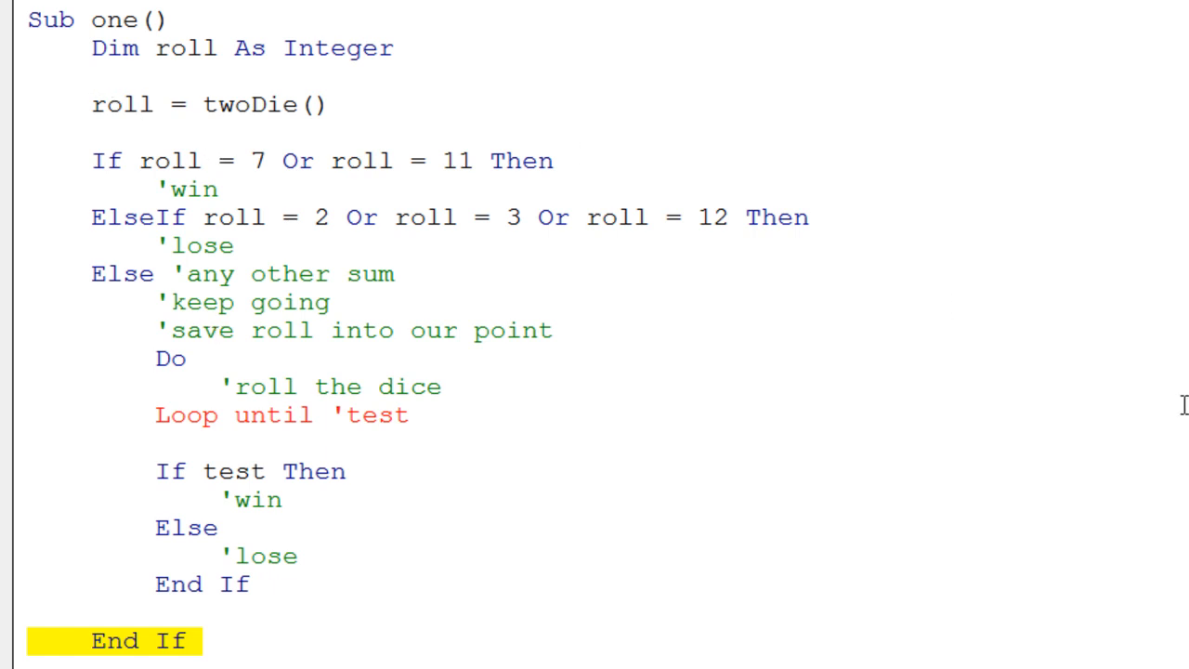
{"action": "mouse_move", "coordinate": [371, 197]}
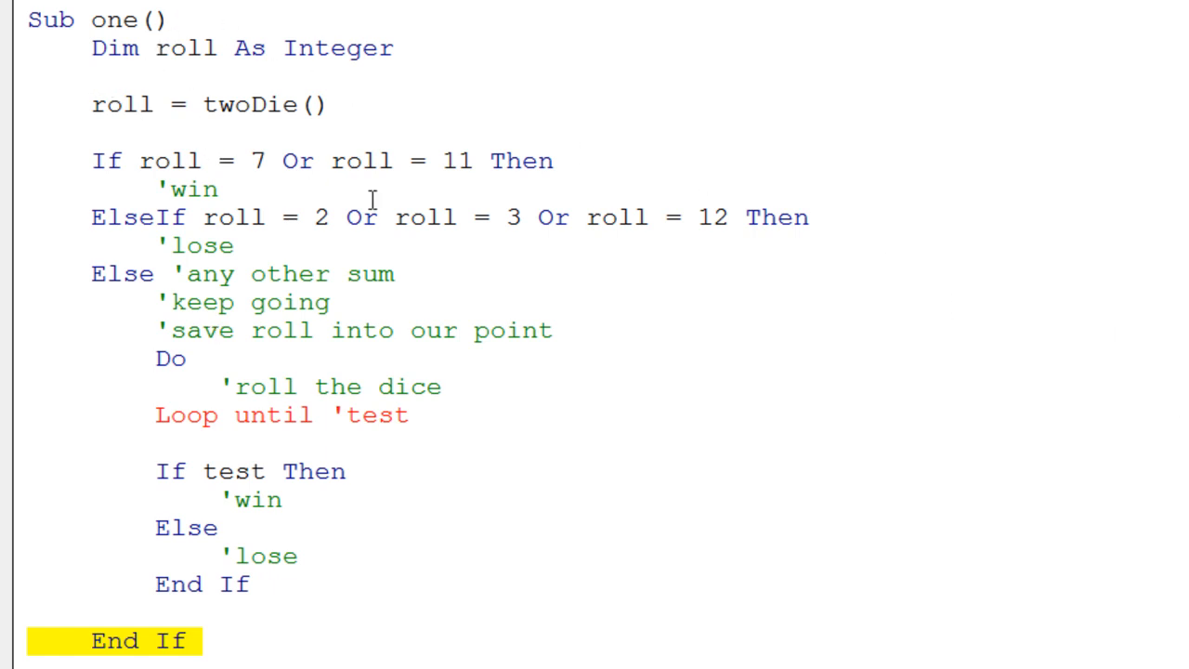